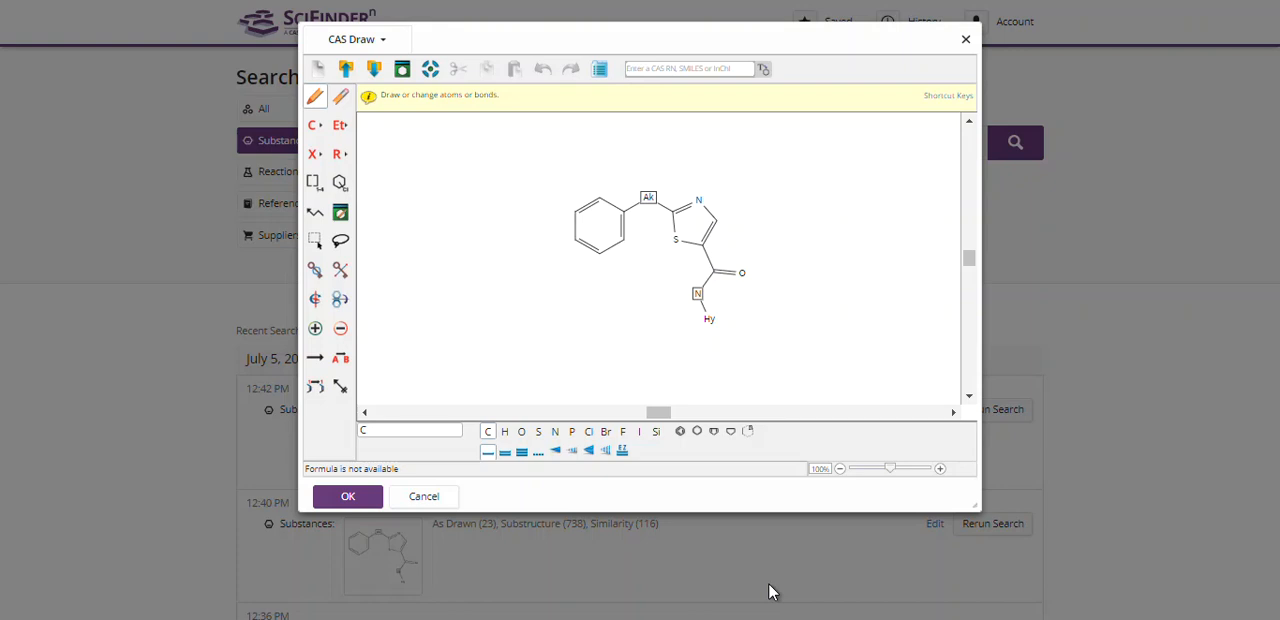
{"action": "mouse_move", "coordinate": [780, 612]}
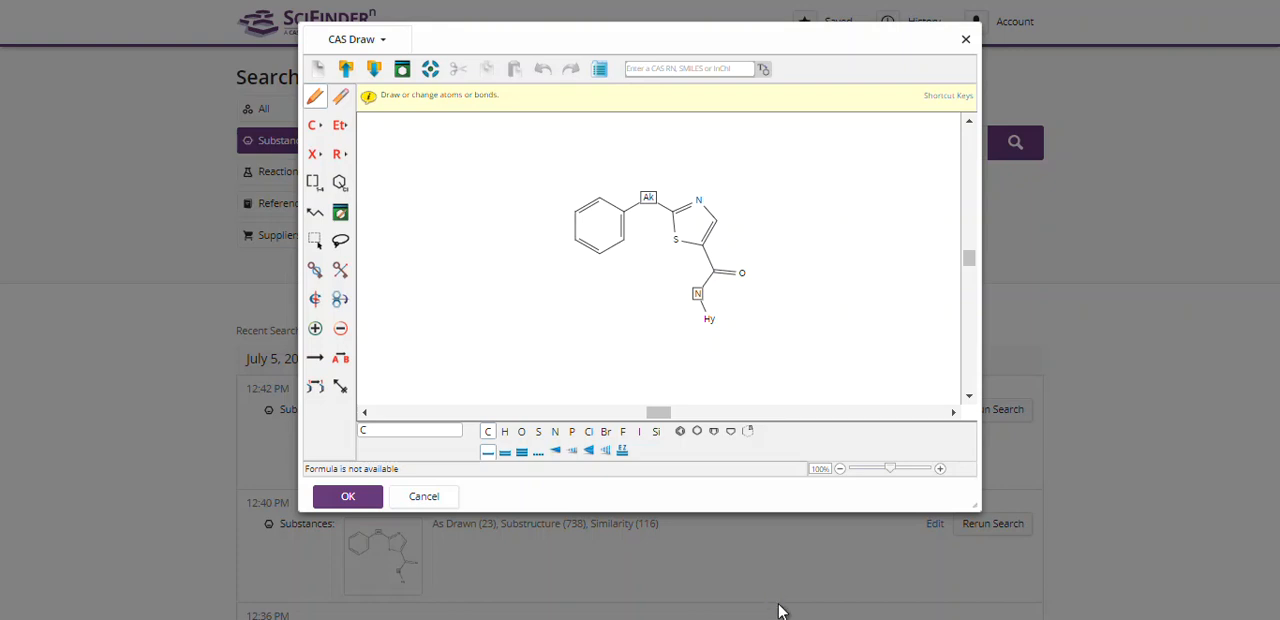
{"action": "mouse_move", "coordinate": [658, 610]}
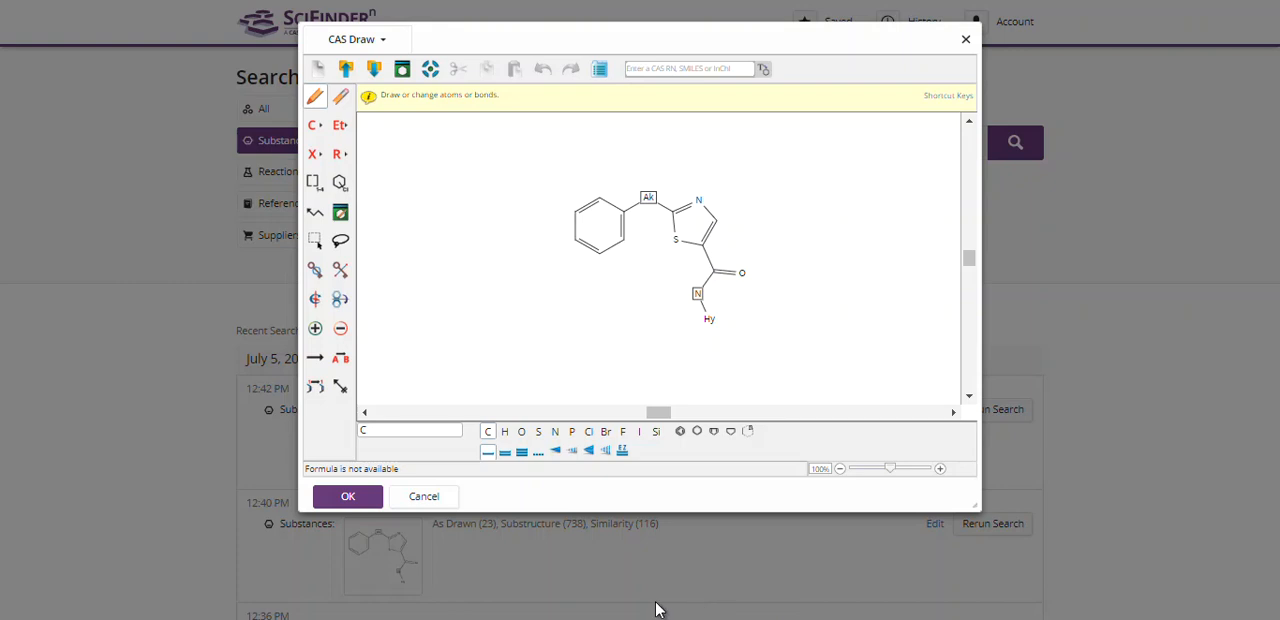
{"action": "mouse_move", "coordinate": [728, 344]}
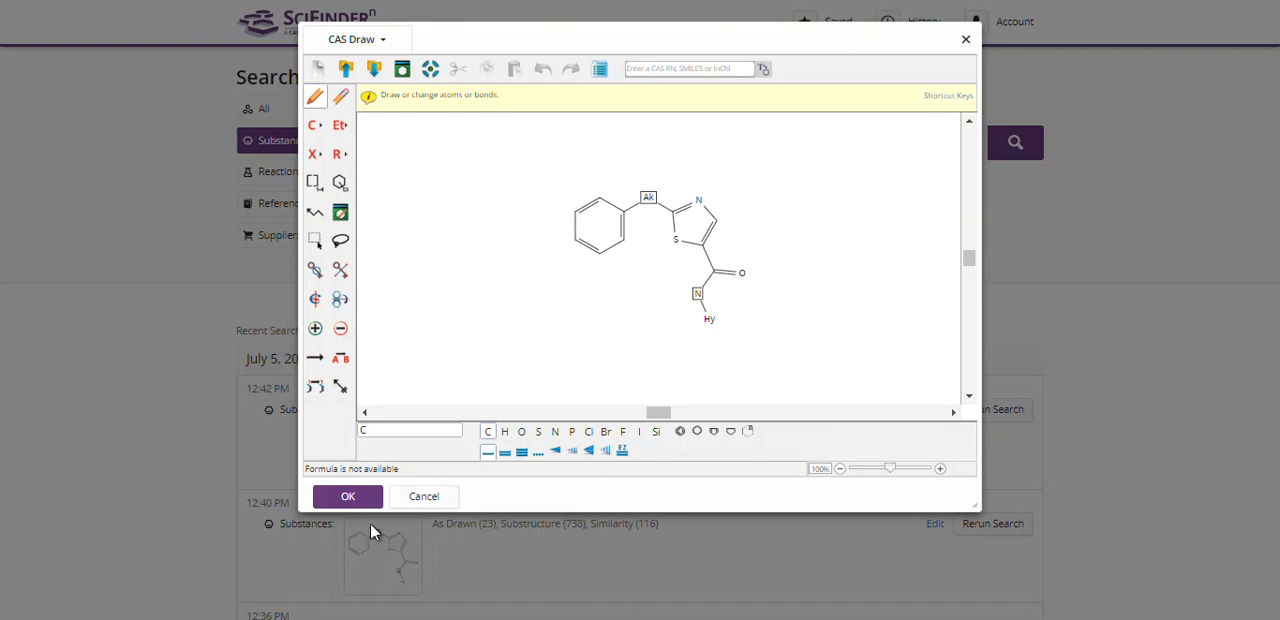
Accept the drawn phenyl-thiazole amide structure from CAS Draw as the substance query
{"action": "left_click", "coordinate": [348, 496]}
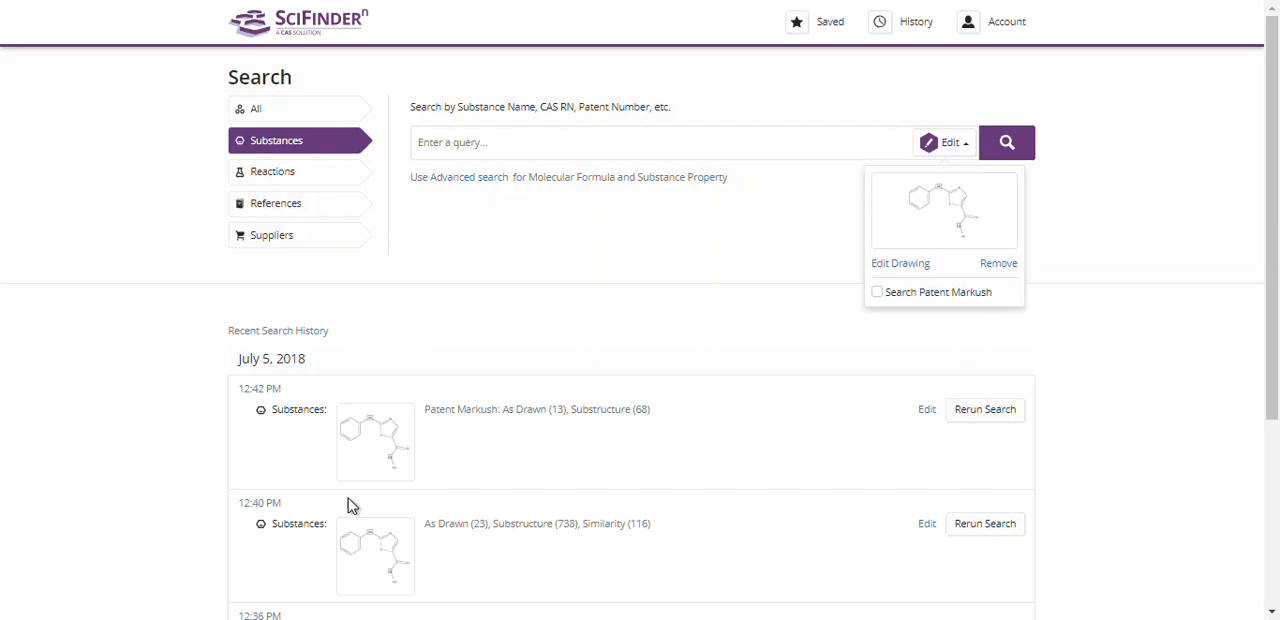
{"action": "mouse_move", "coordinate": [816, 260]}
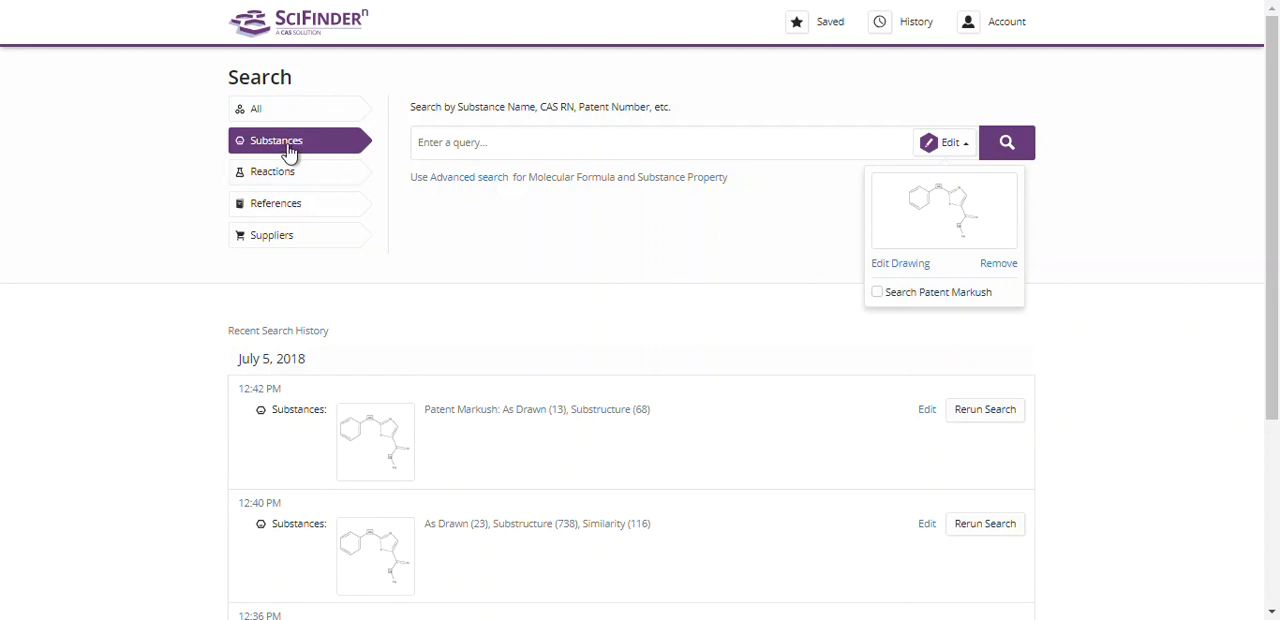
{"action": "mouse_move", "coordinate": [644, 252]}
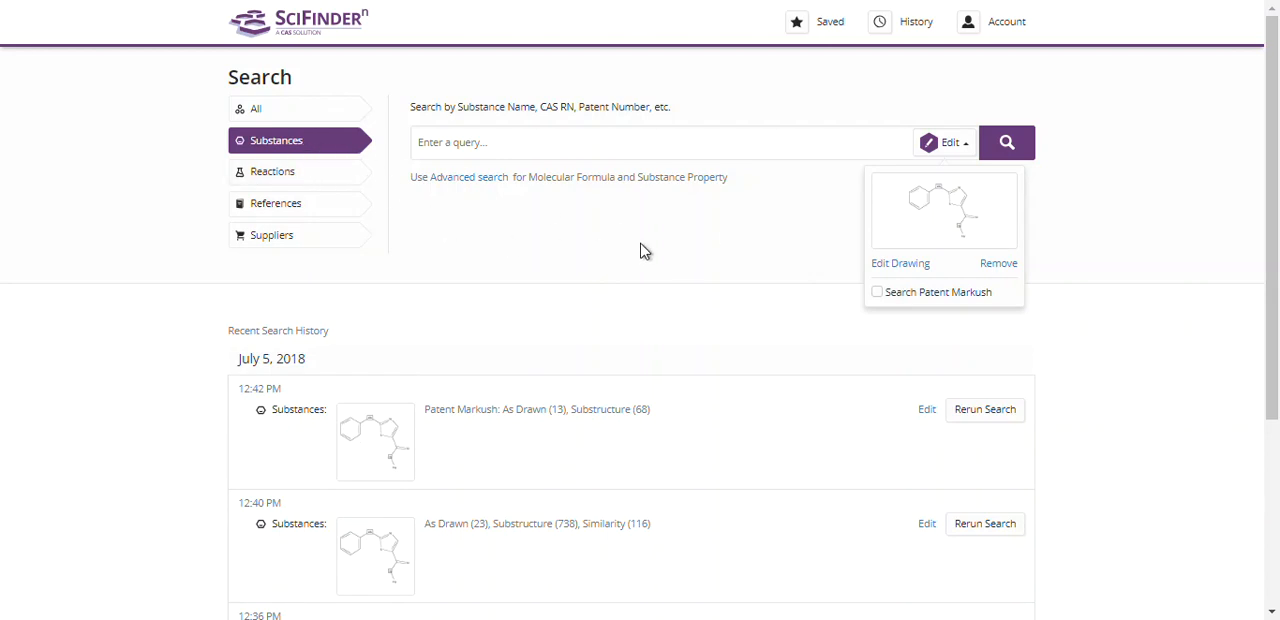
{"action": "mouse_move", "coordinate": [852, 222]}
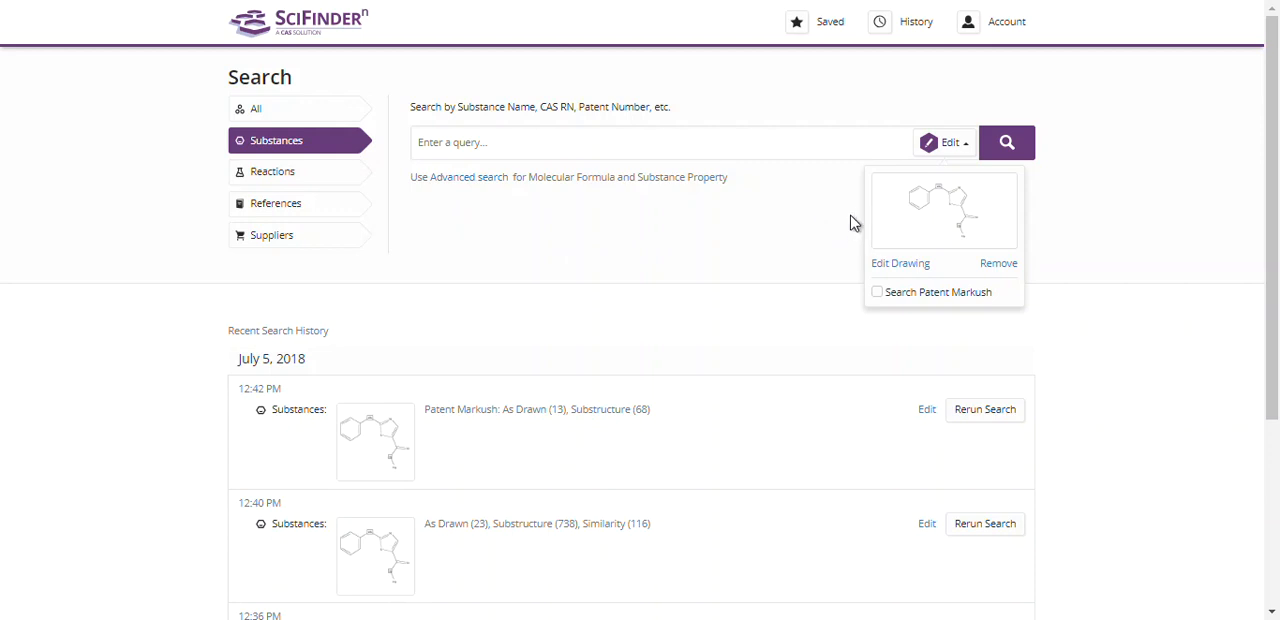
Run the substance search and browse the 738 substructure matches of the thiazolecarboxamide query
{"action": "left_click", "coordinate": [1006, 142]}
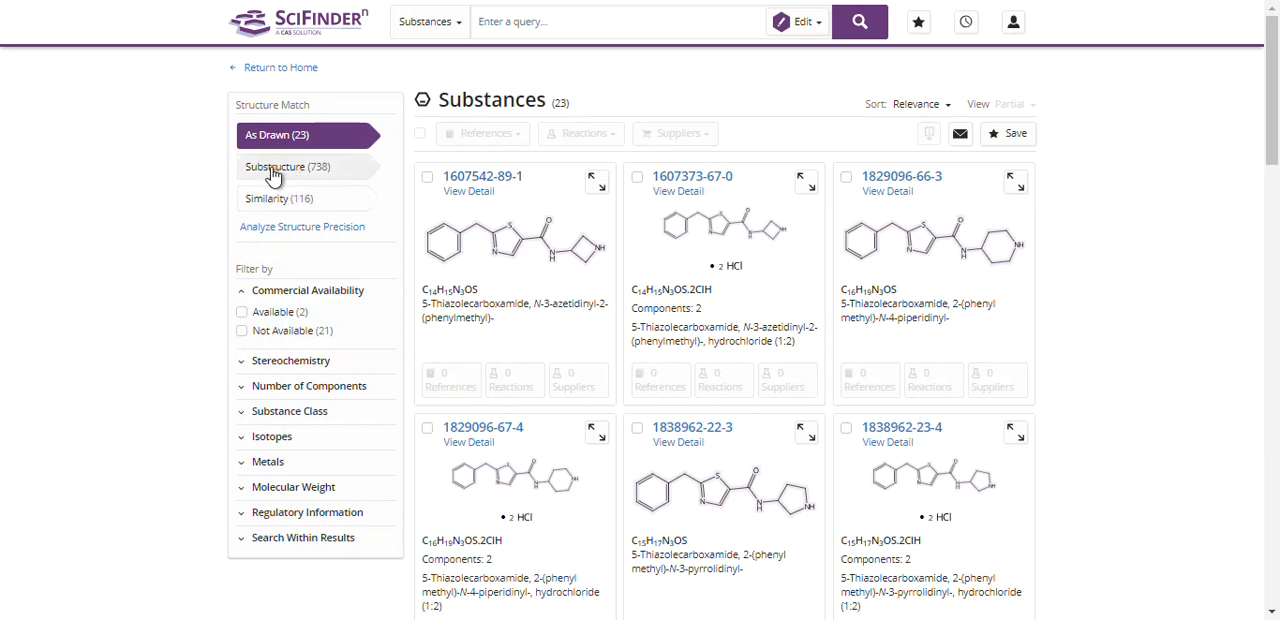
{"action": "left_click", "coordinate": [288, 166]}
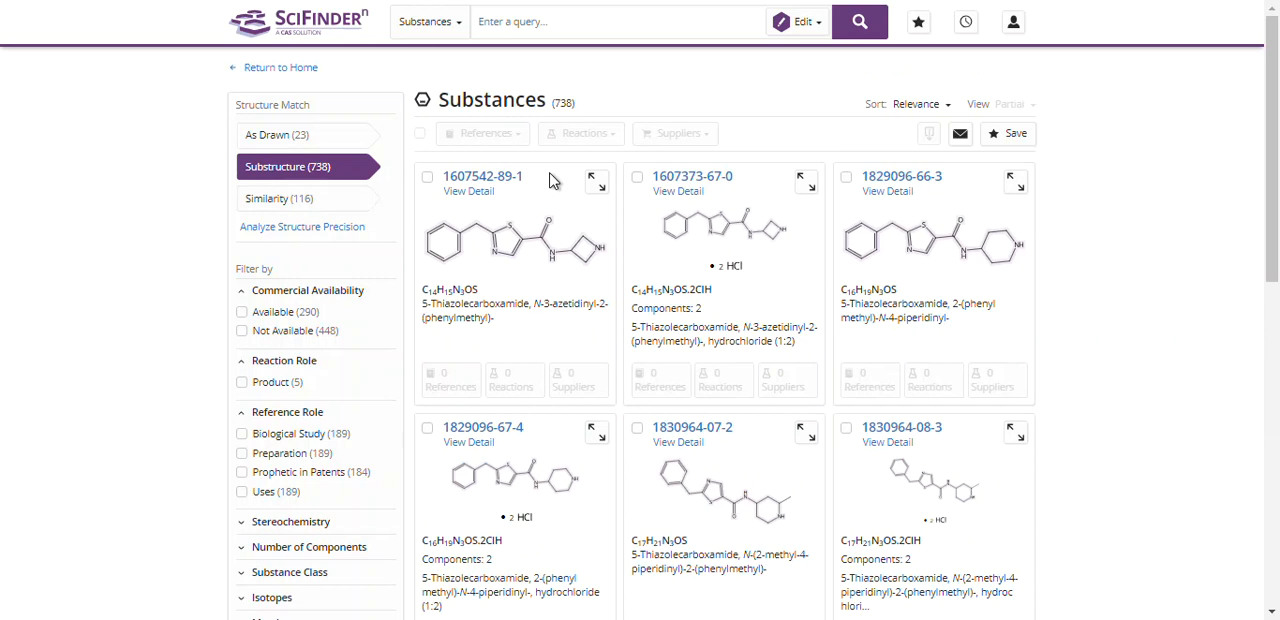
{"action": "mouse_move", "coordinate": [710, 156]}
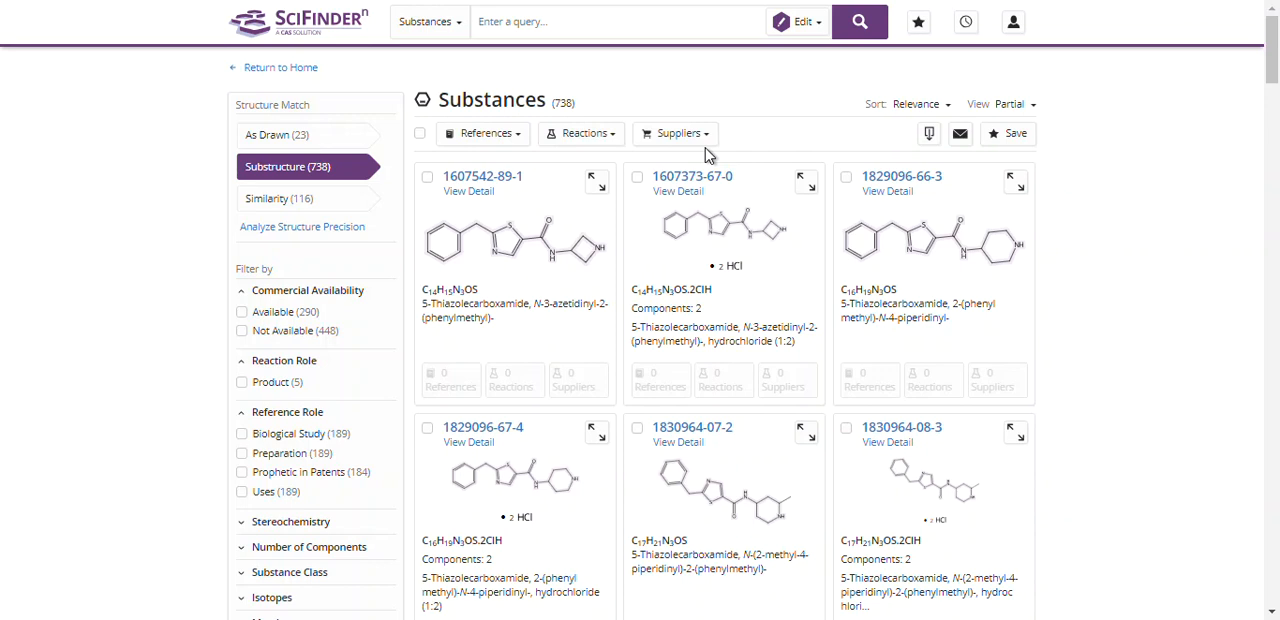
{"action": "scroll", "scroll_direction": "down", "scroll_amount": 3}
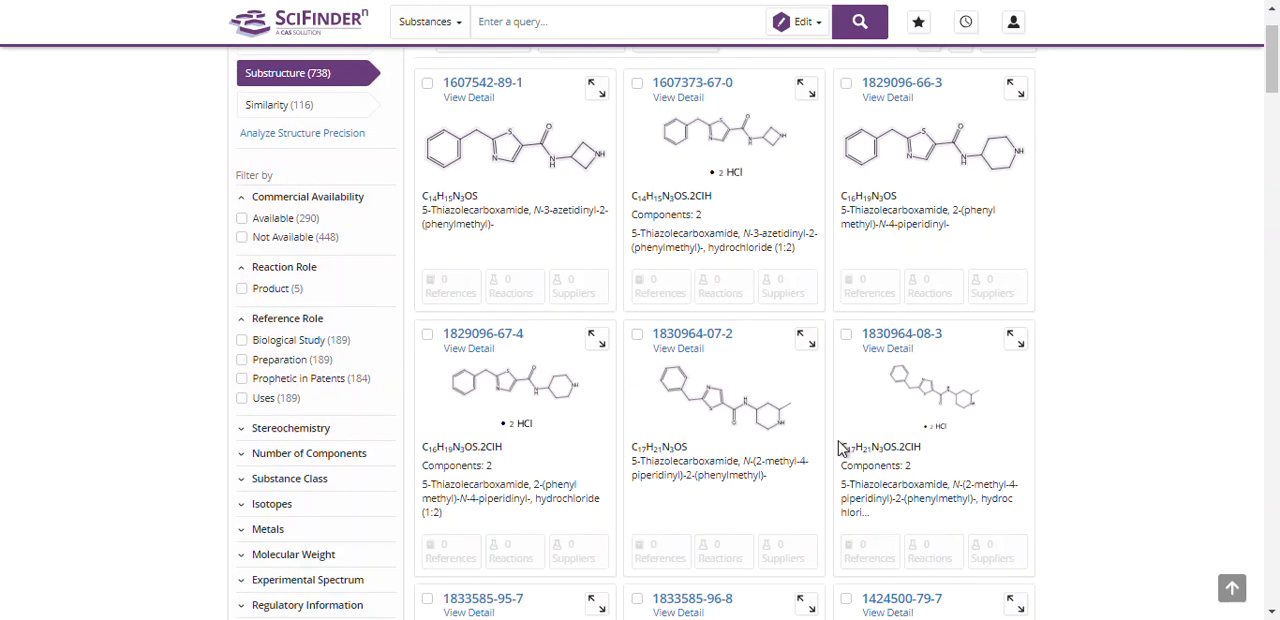
{"action": "scroll", "scroll_direction": "down", "scroll_amount": 3}
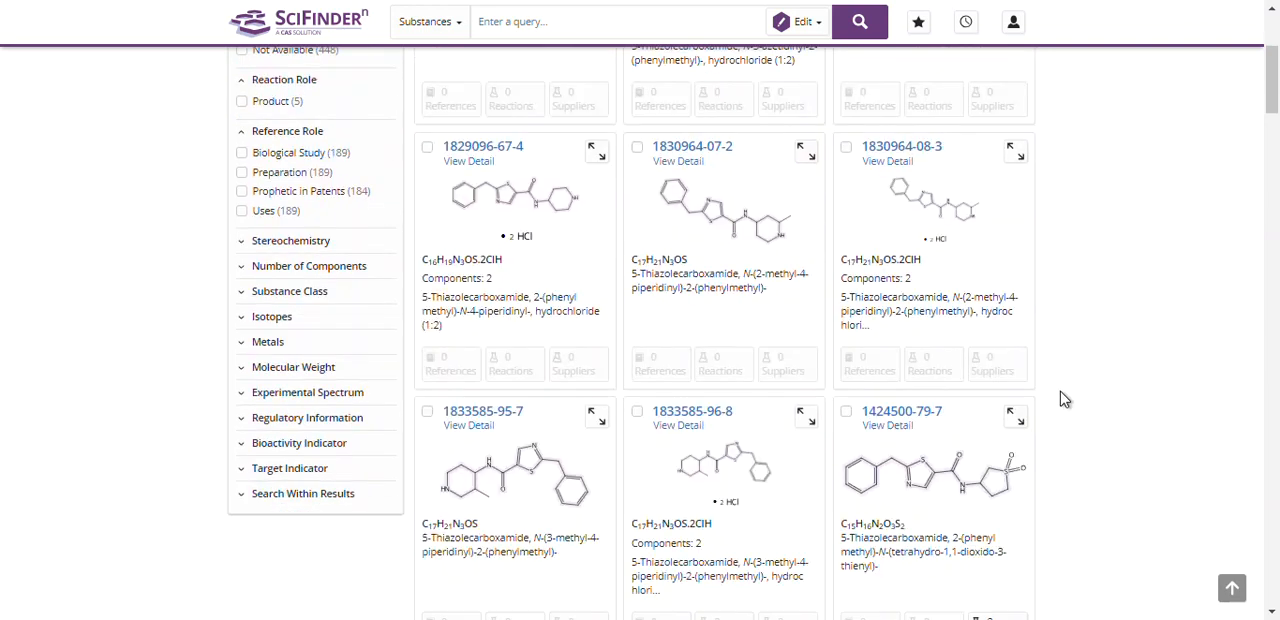
{"action": "scroll", "scroll_direction": "down", "scroll_amount": 3}
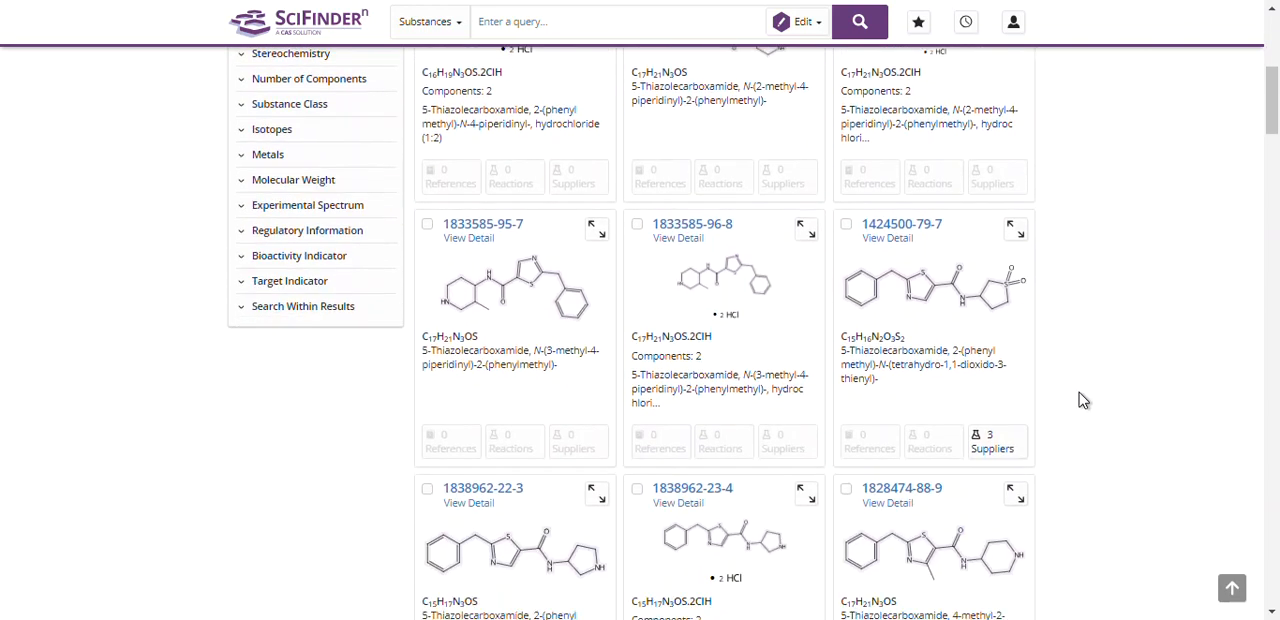
{"action": "mouse_move", "coordinate": [1074, 414]}
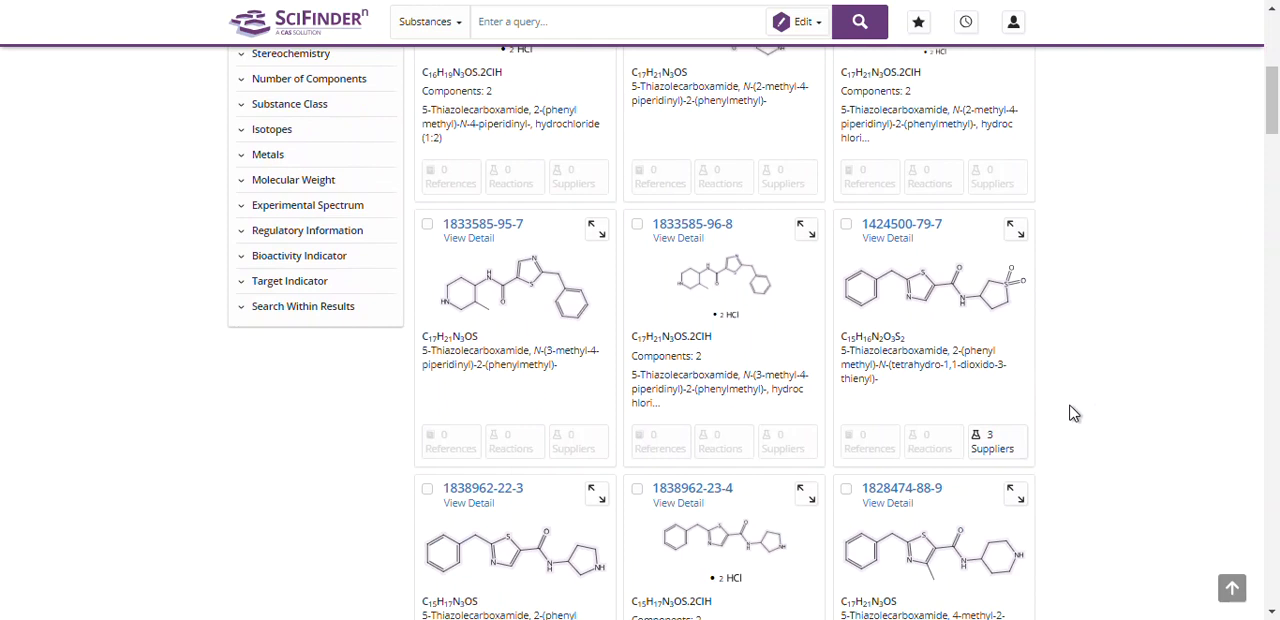
{"action": "mouse_move", "coordinate": [1088, 428]}
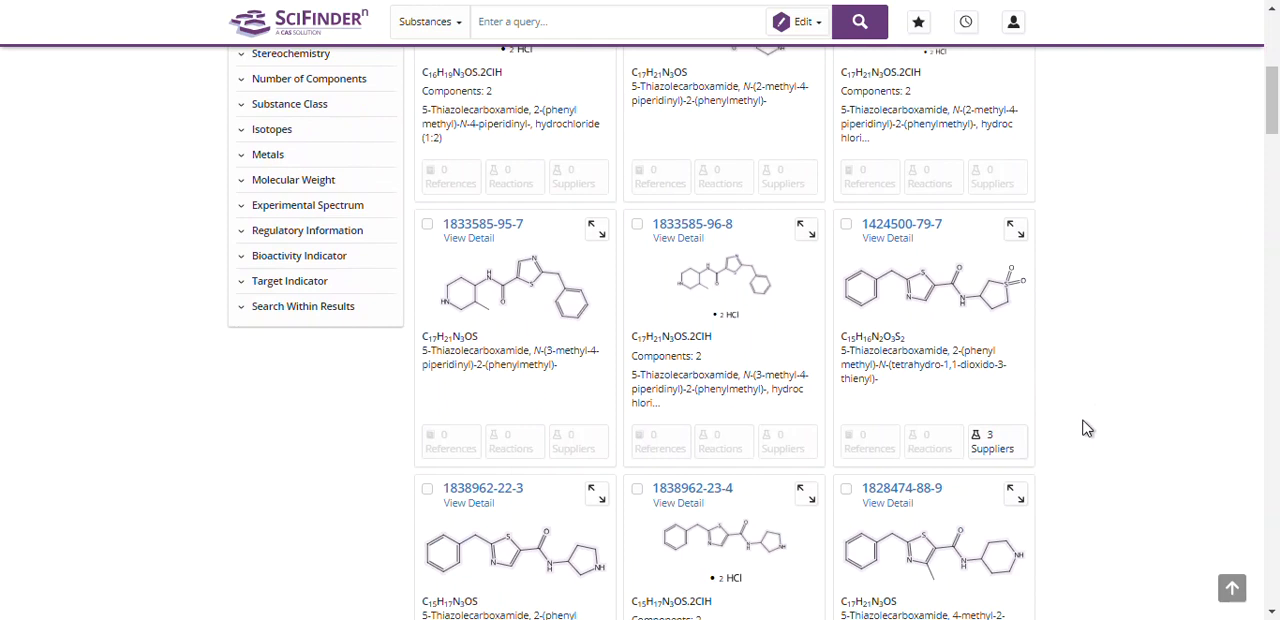
{"action": "scroll", "scroll_direction": "up", "scroll_amount": 3}
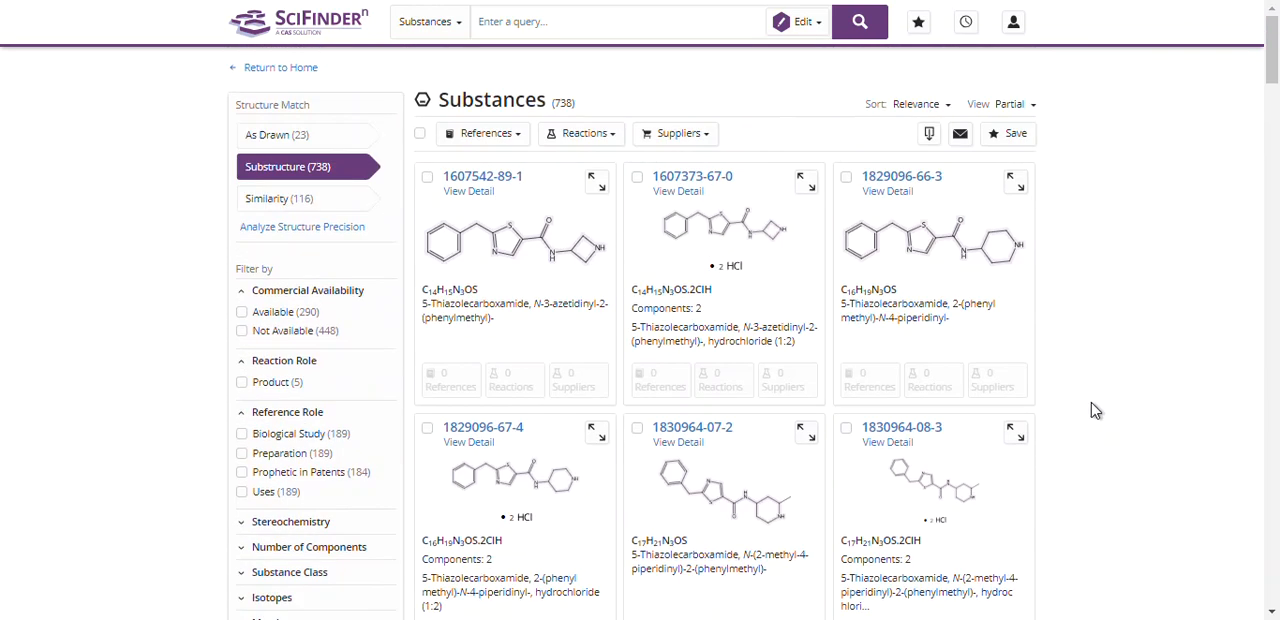
{"action": "mouse_move", "coordinate": [1160, 244]}
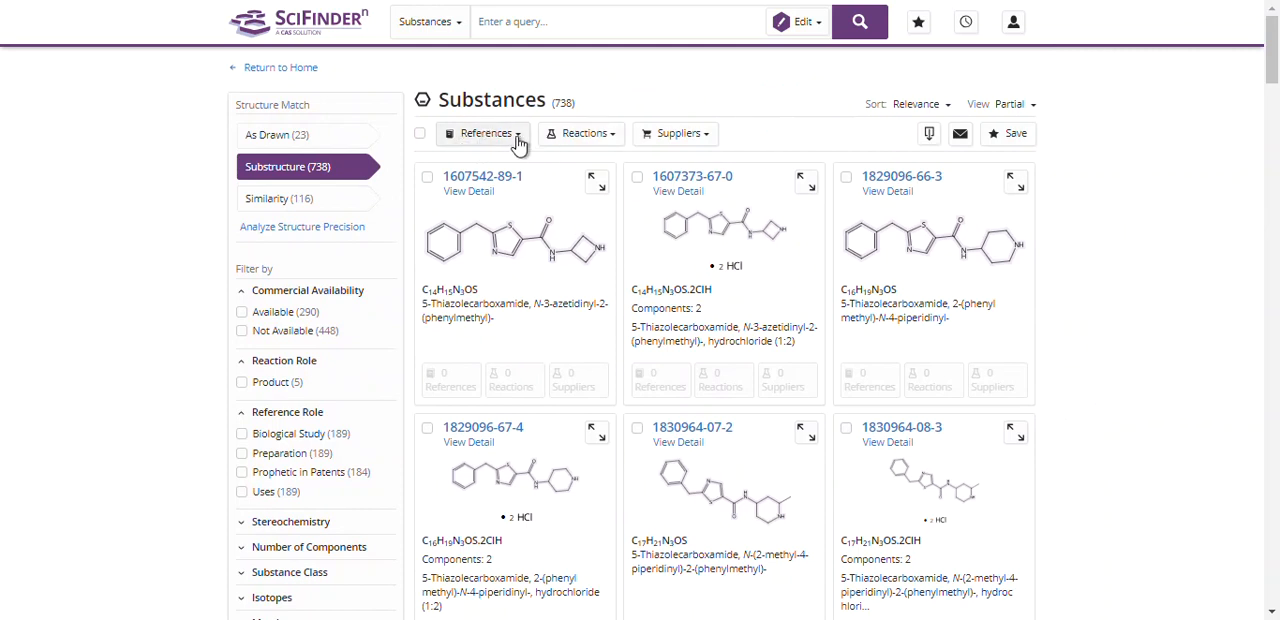
Retrieve the 5 references for all substructure results, then switch the search type back to Substances
{"action": "left_click", "coordinate": [488, 132]}
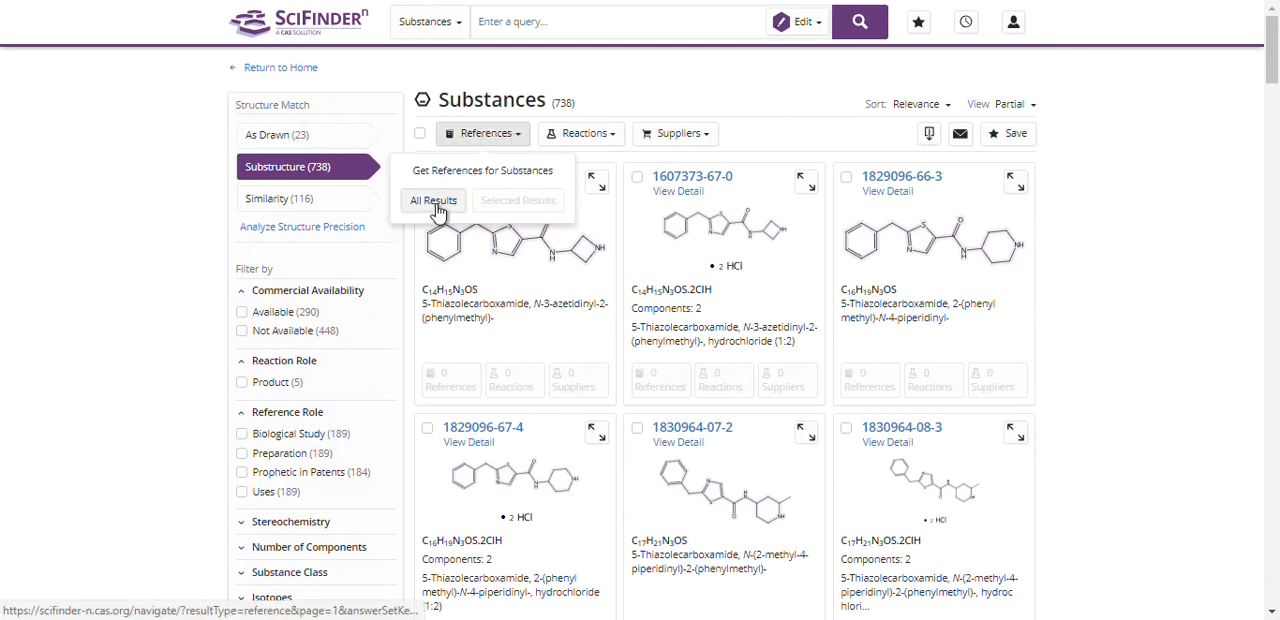
{"action": "left_click", "coordinate": [432, 200]}
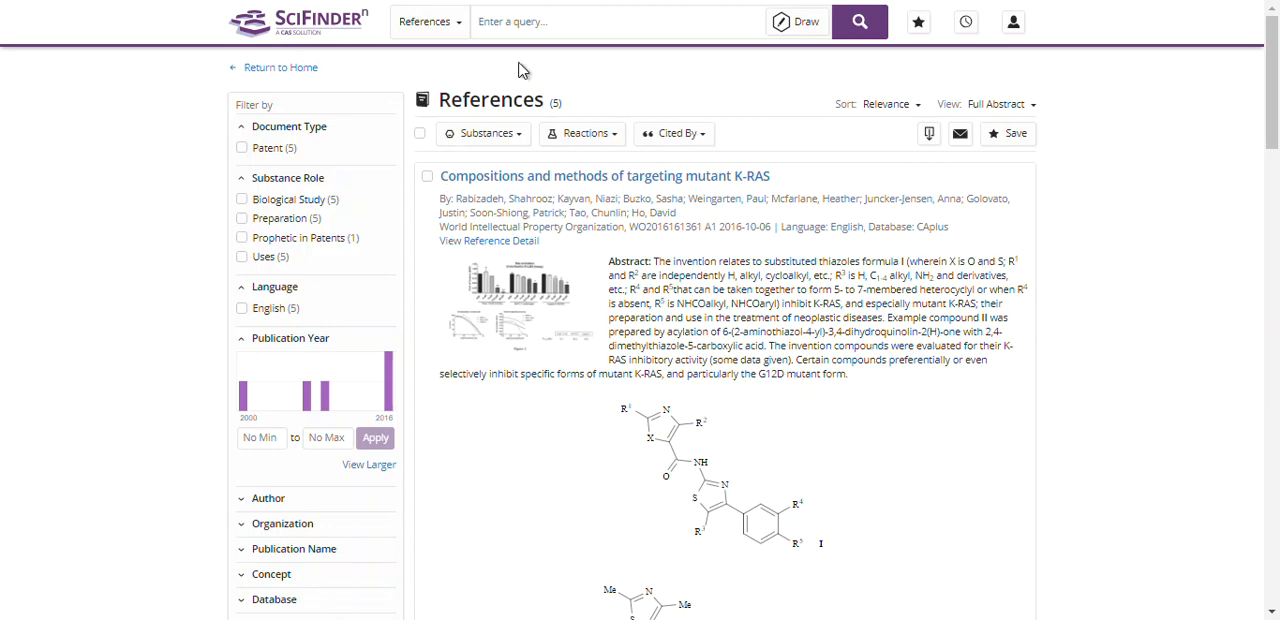
{"action": "left_click", "coordinate": [428, 22]}
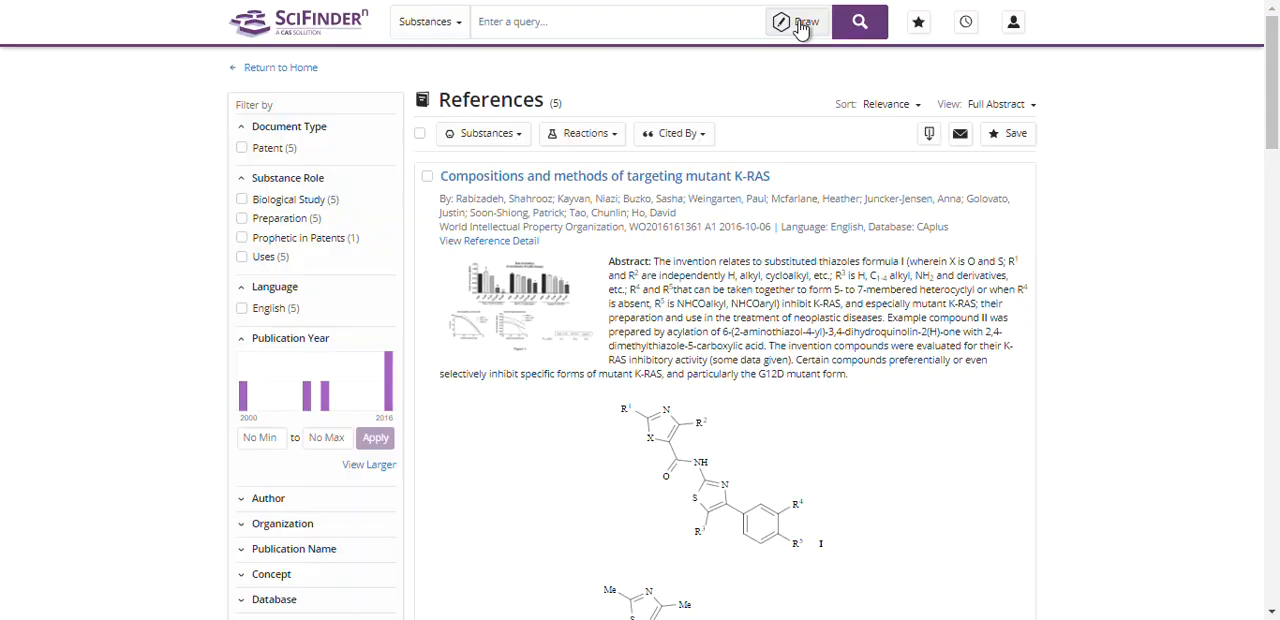
Import Markush2 (1).cxf as the structure query and enable Search Patent Markush
{"action": "left_click", "coordinate": [804, 22]}
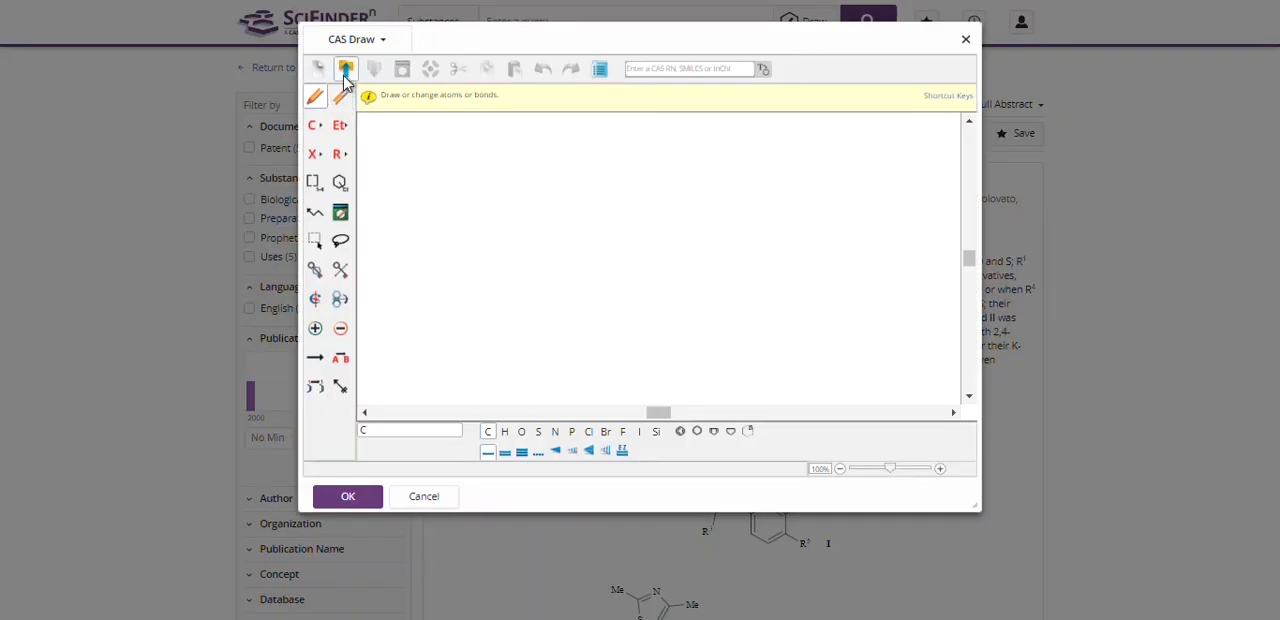
{"action": "left_click", "coordinate": [344, 68]}
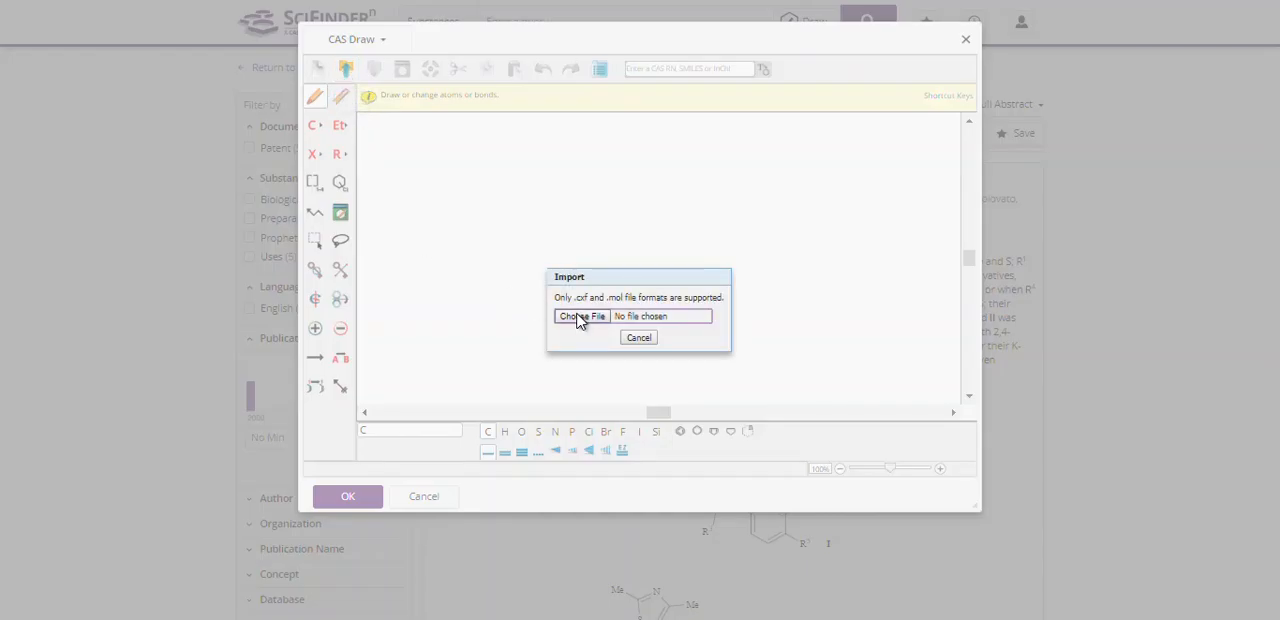
{"action": "left_click", "coordinate": [584, 316]}
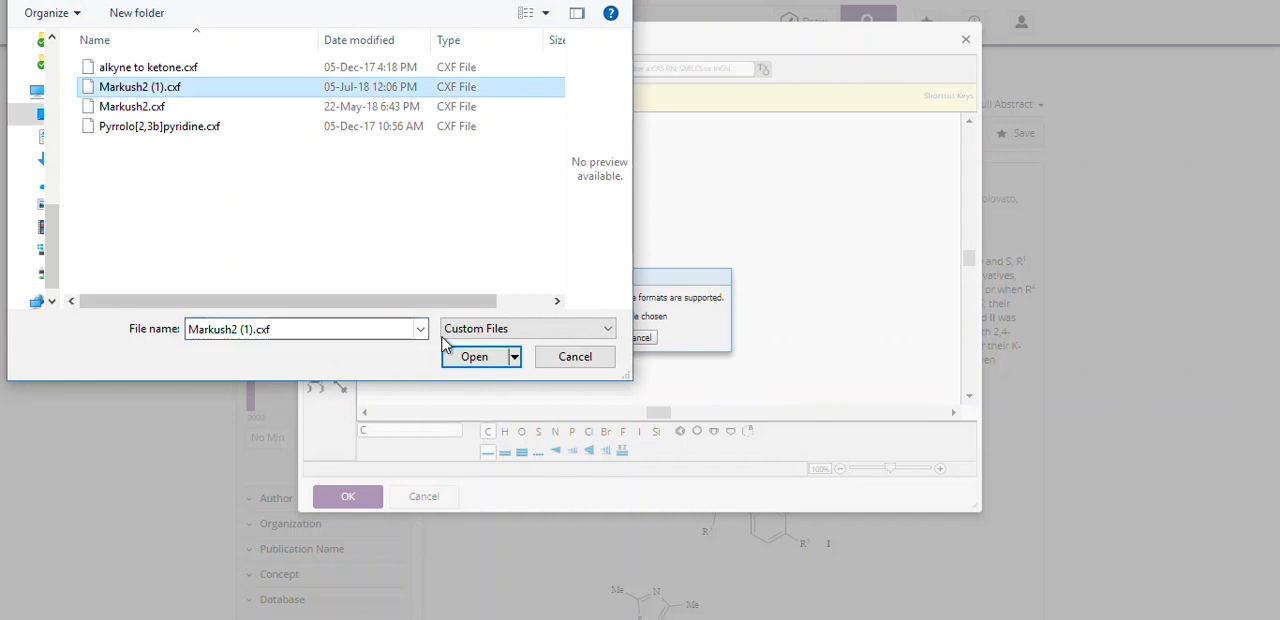
{"action": "left_click", "coordinate": [474, 356]}
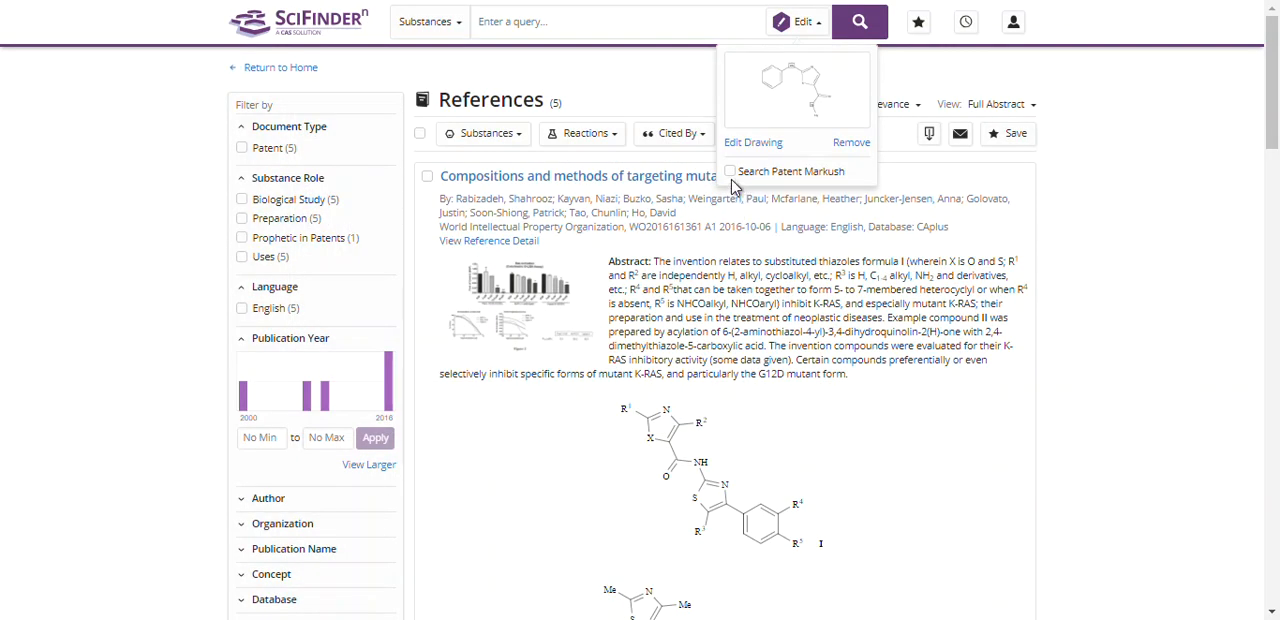
{"action": "left_click", "coordinate": [730, 172]}
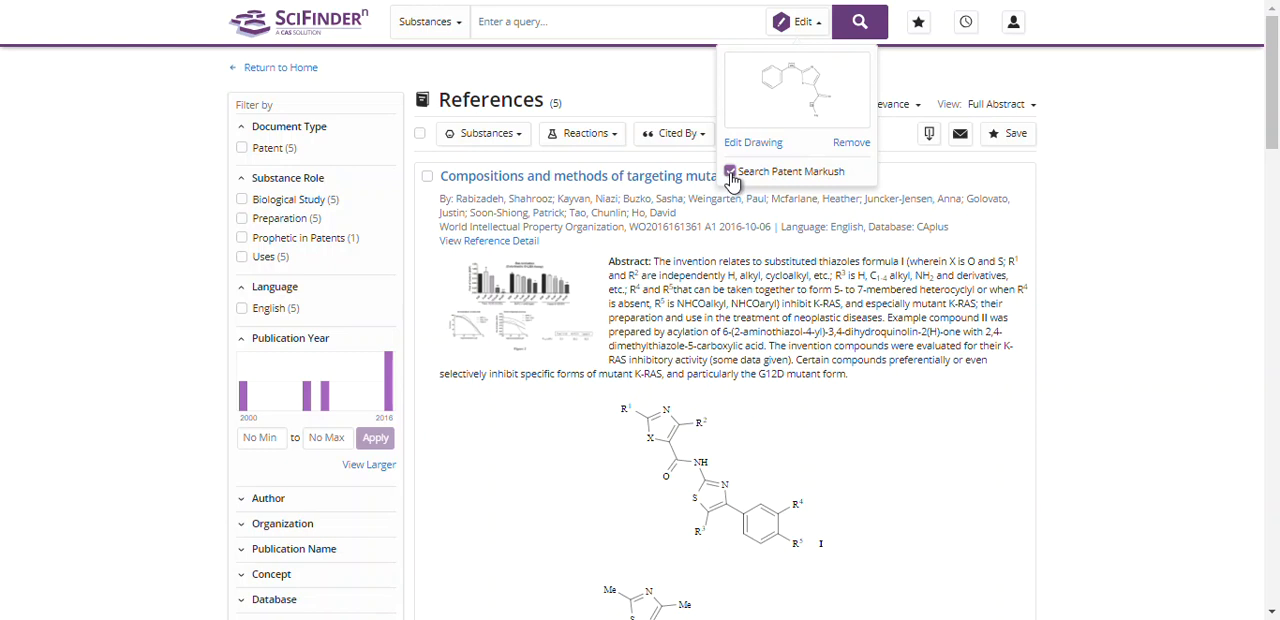
{"action": "left_click", "coordinate": [730, 170]}
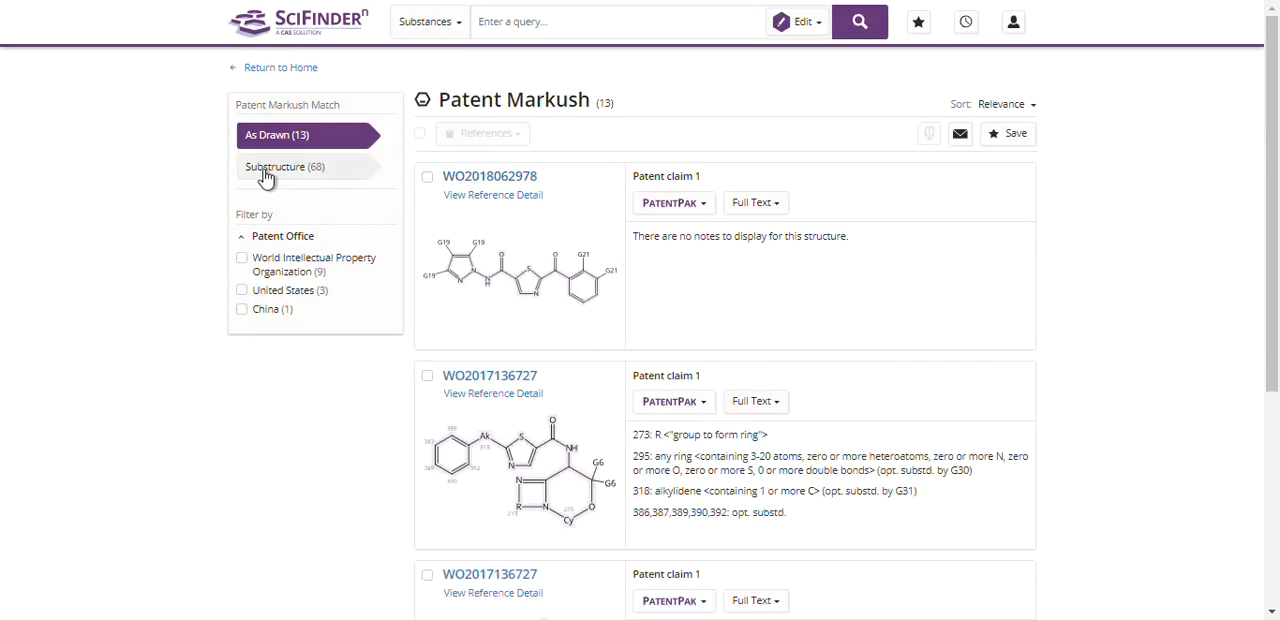
{"action": "left_click", "coordinate": [284, 166]}
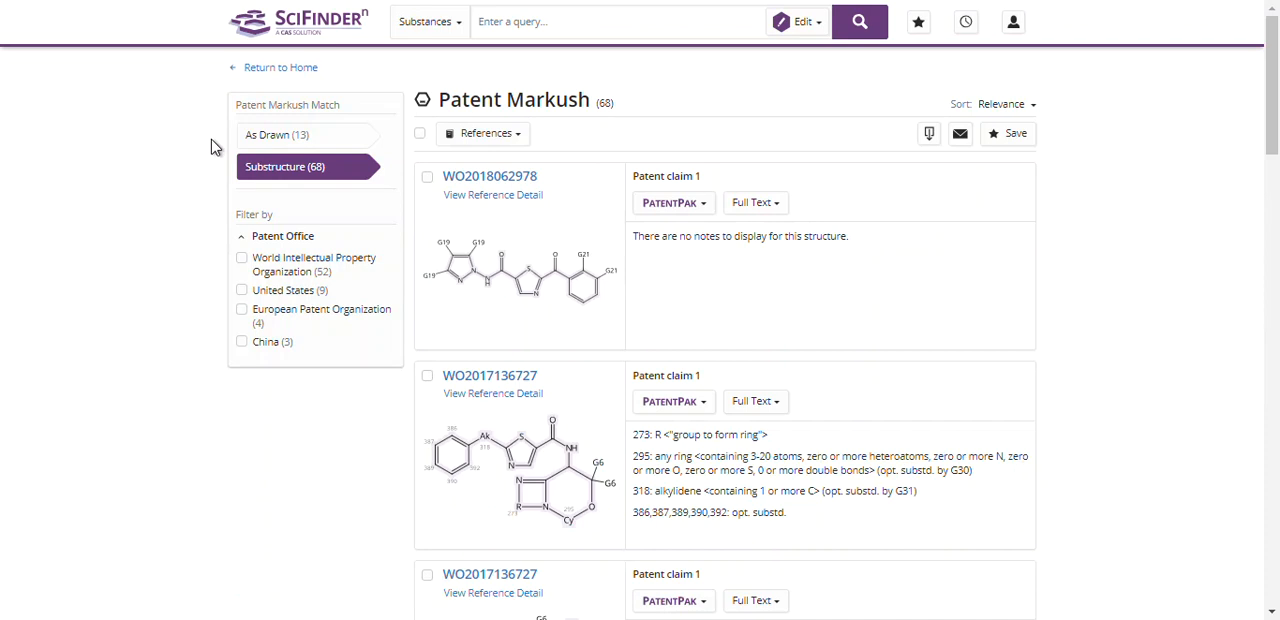
{"action": "scroll", "scroll_direction": "down", "scroll_amount": 3}
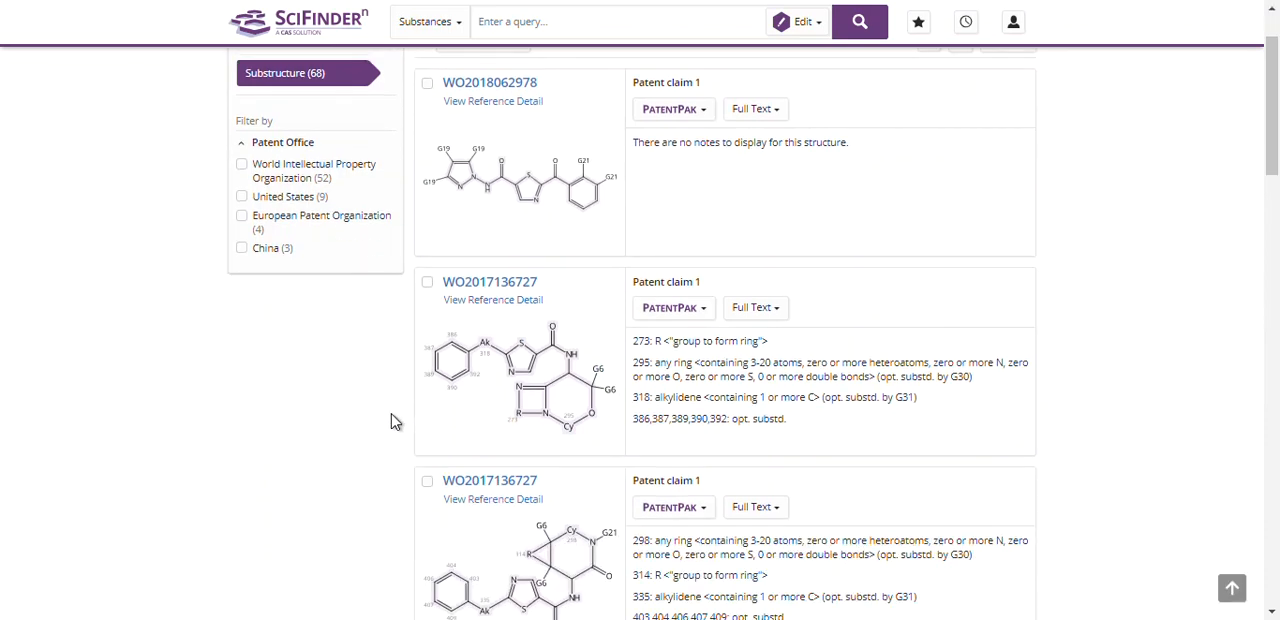
{"action": "scroll", "scroll_direction": "down", "scroll_amount": 3}
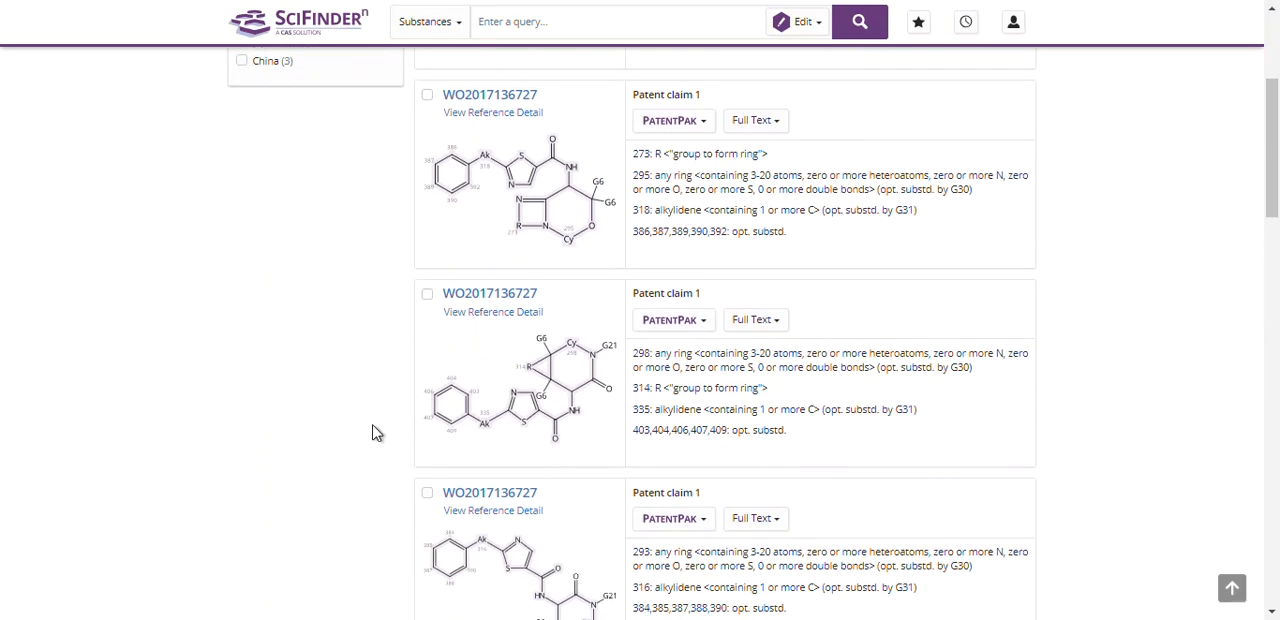
{"action": "mouse_move", "coordinate": [360, 484]}
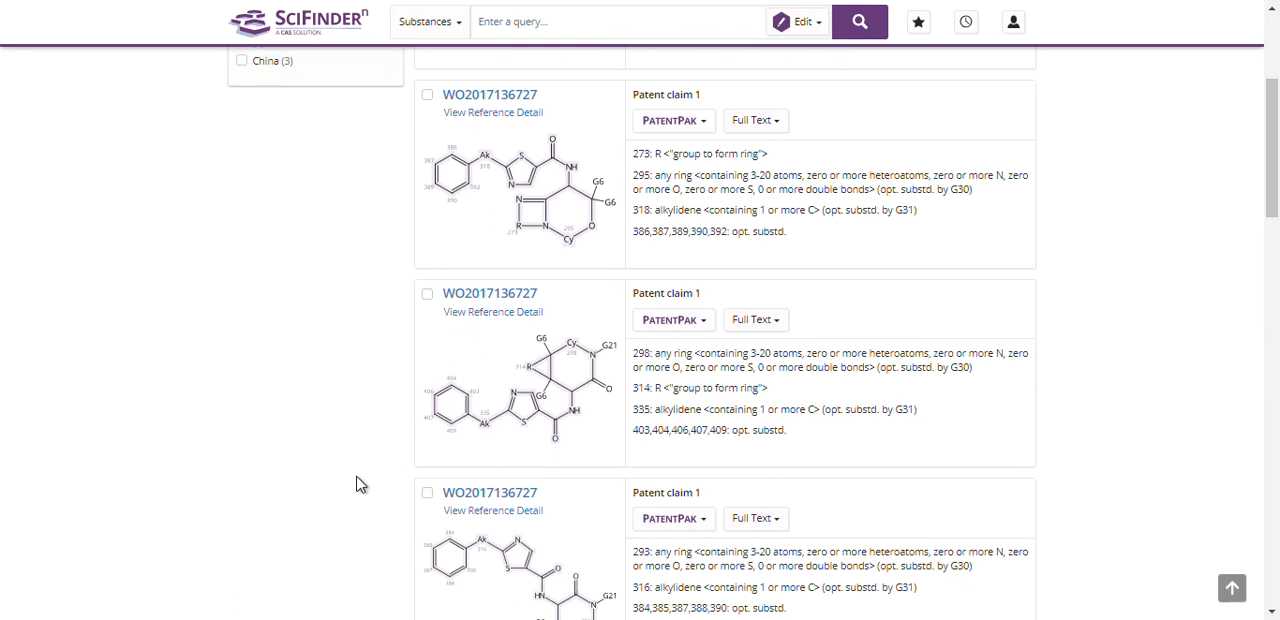
{"action": "mouse_move", "coordinate": [356, 478]}
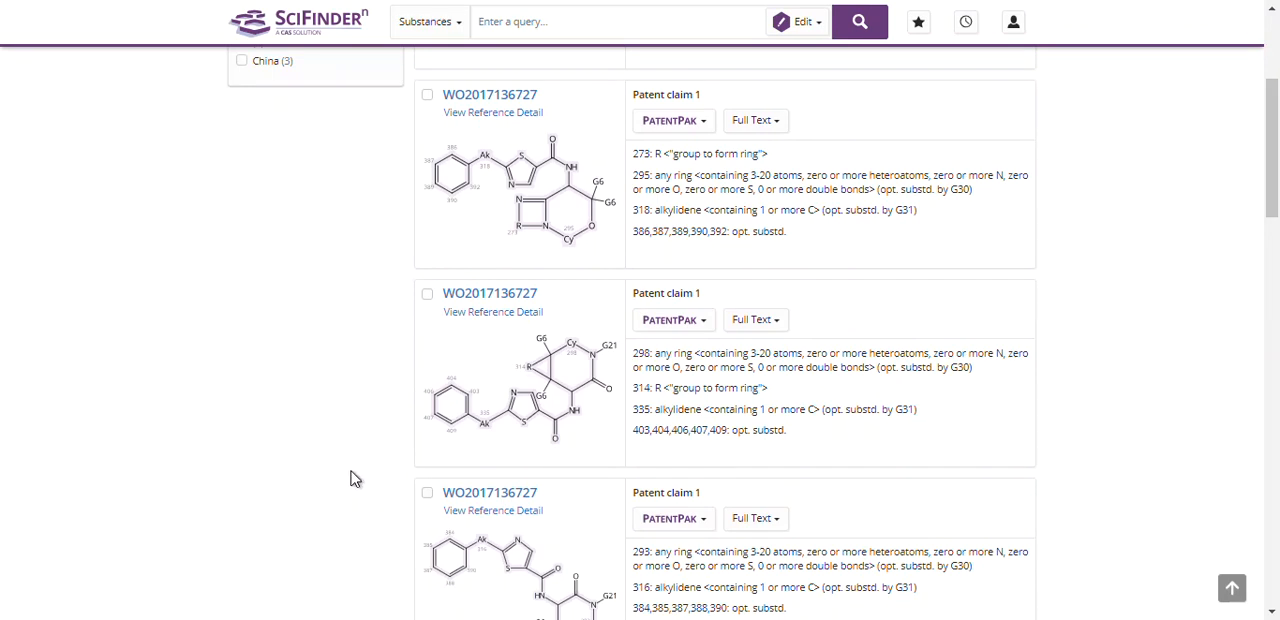
{"action": "mouse_move", "coordinate": [372, 468]}
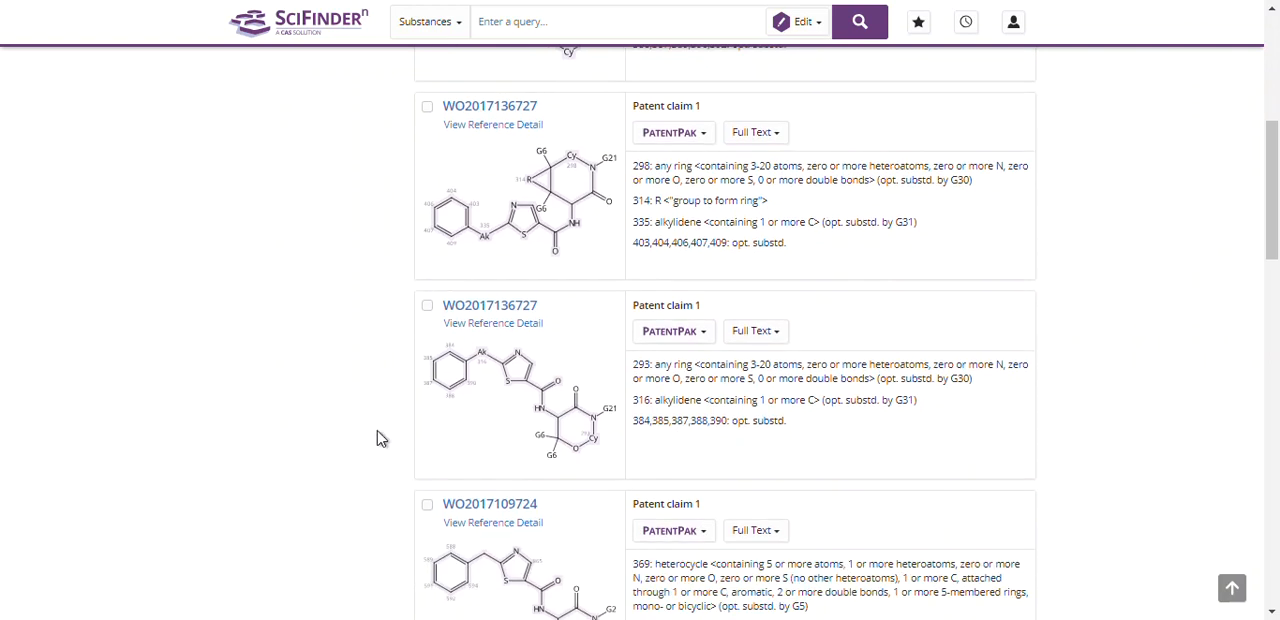
{"action": "mouse_move", "coordinate": [356, 448]}
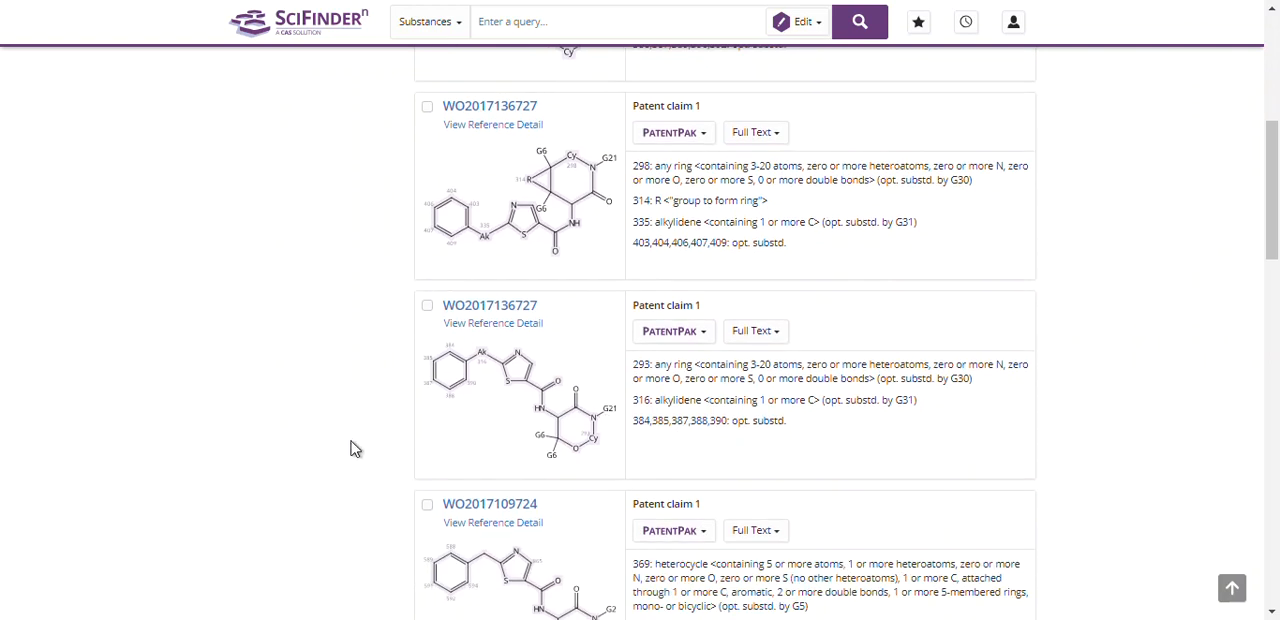
{"action": "scroll", "scroll_direction": "down", "scroll_amount": 3}
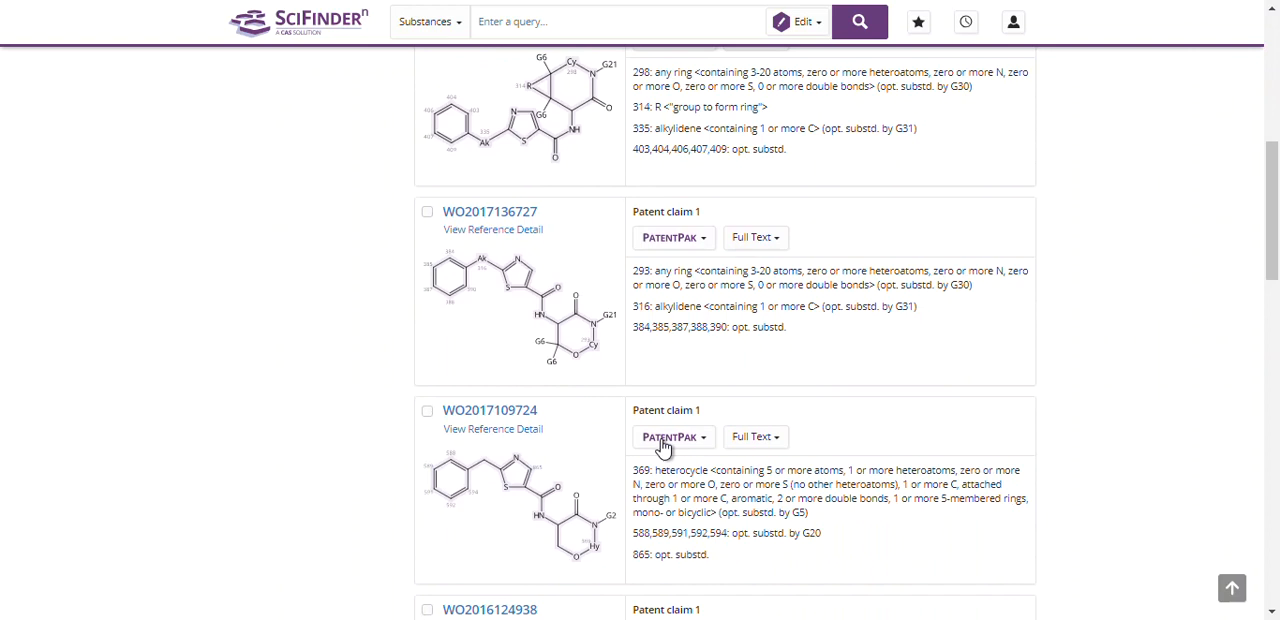
{"action": "mouse_move", "coordinate": [508, 536]}
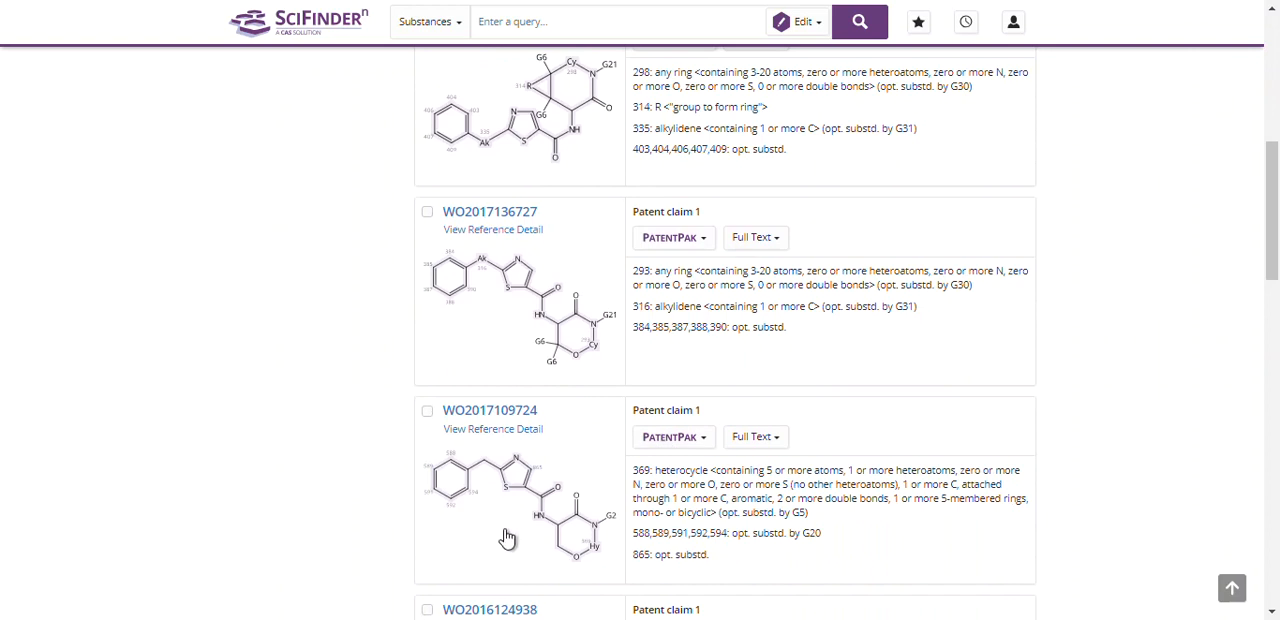
{"action": "mouse_move", "coordinate": [764, 570]}
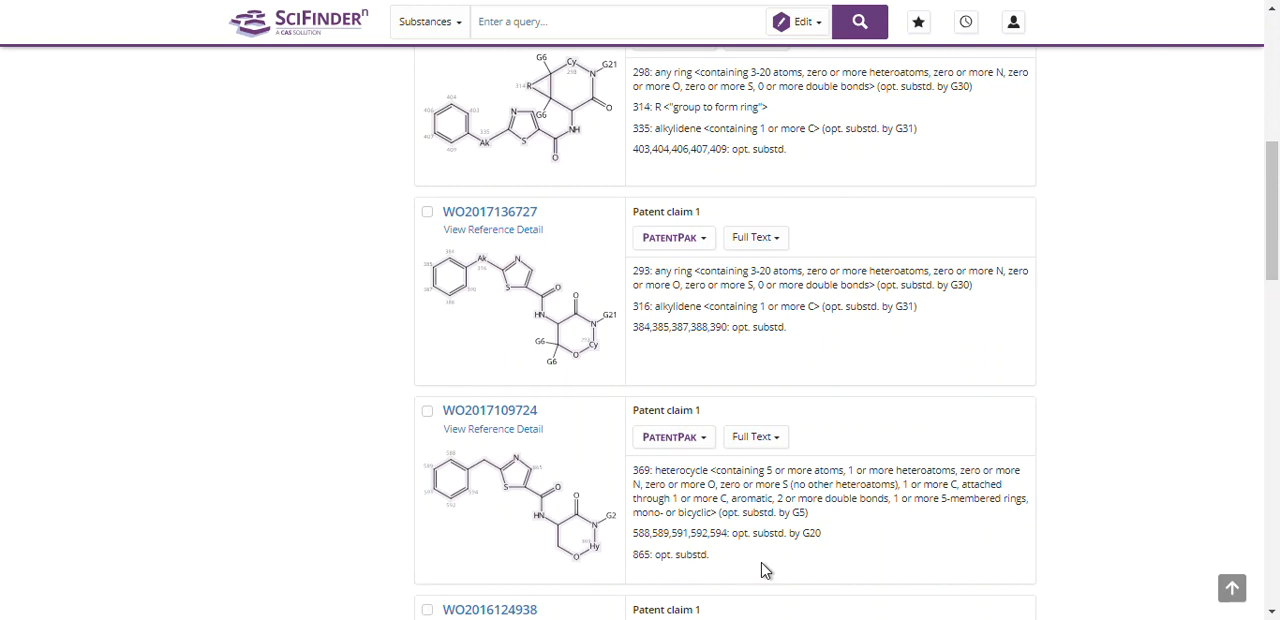
{"action": "mouse_move", "coordinate": [472, 512]}
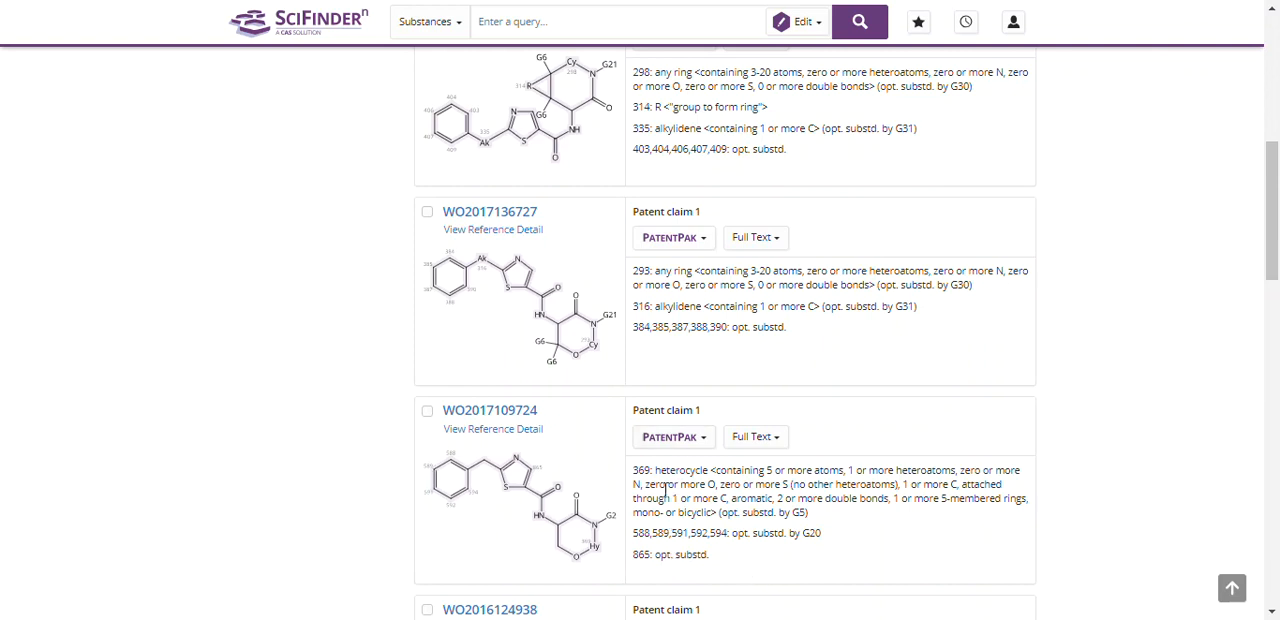
{"action": "mouse_move", "coordinate": [572, 466]}
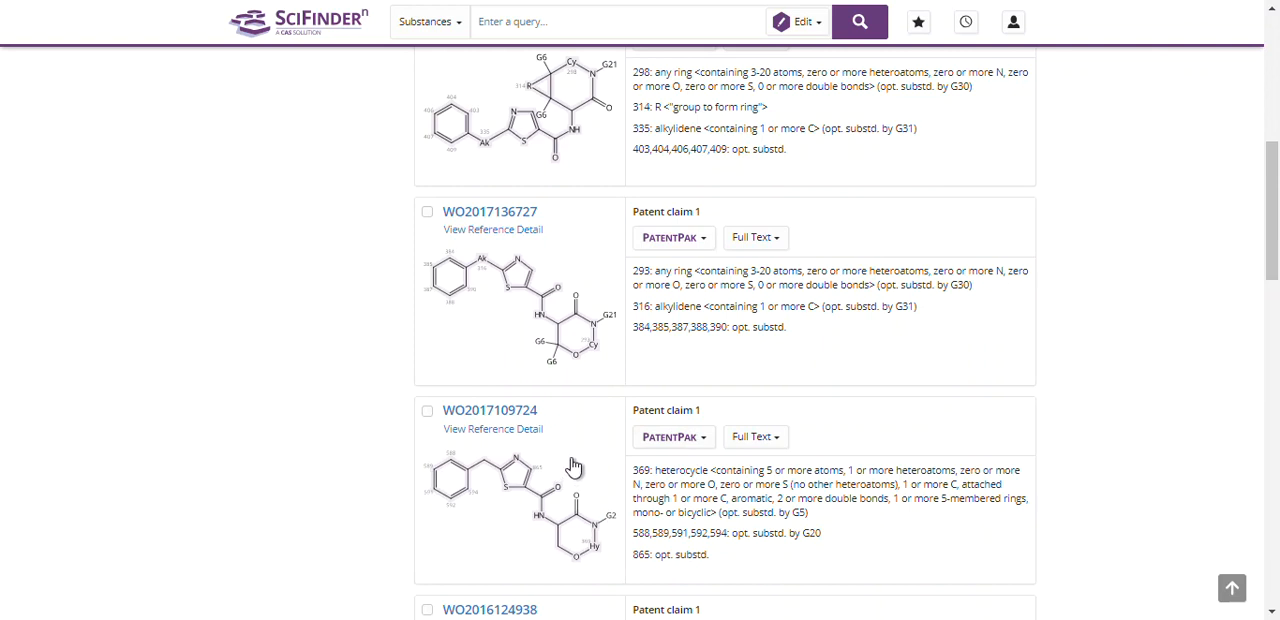
{"action": "mouse_move", "coordinate": [492, 450]}
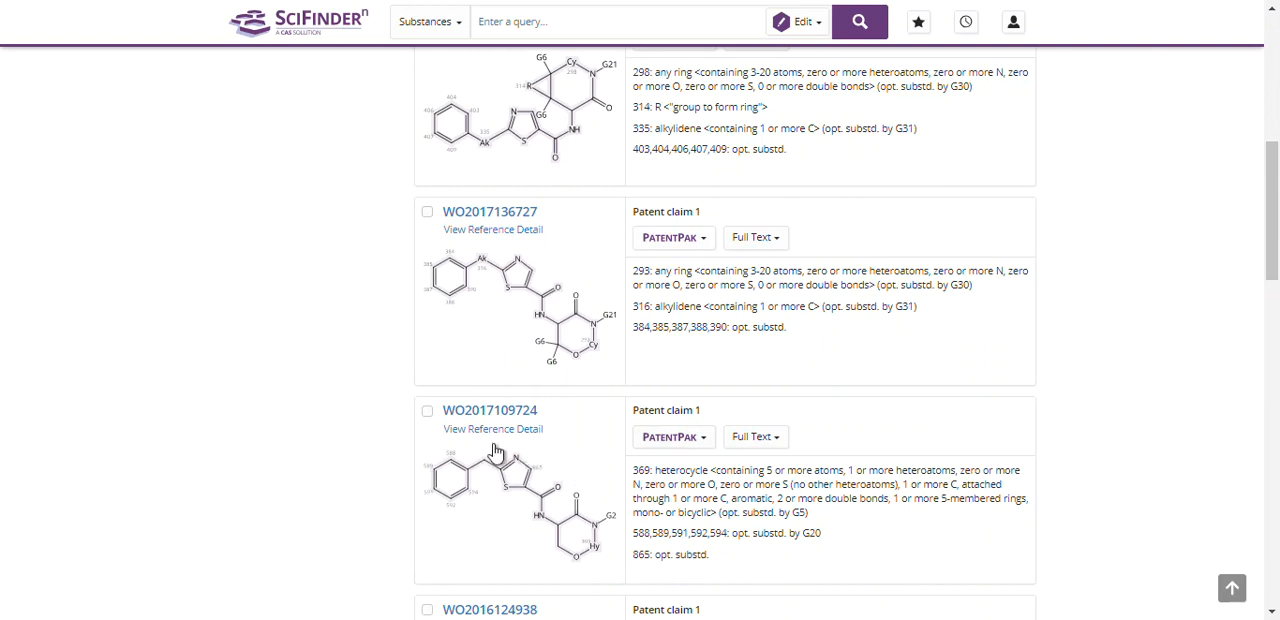
{"action": "mouse_move", "coordinate": [492, 428]}
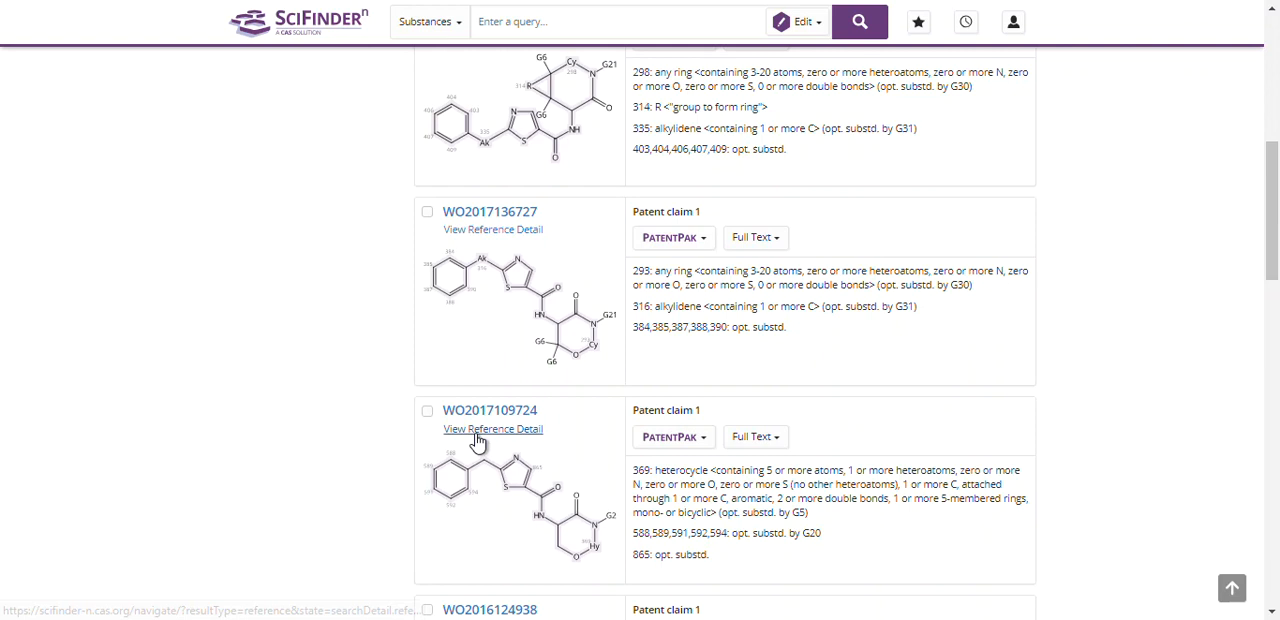
{"action": "mouse_move", "coordinate": [492, 428]}
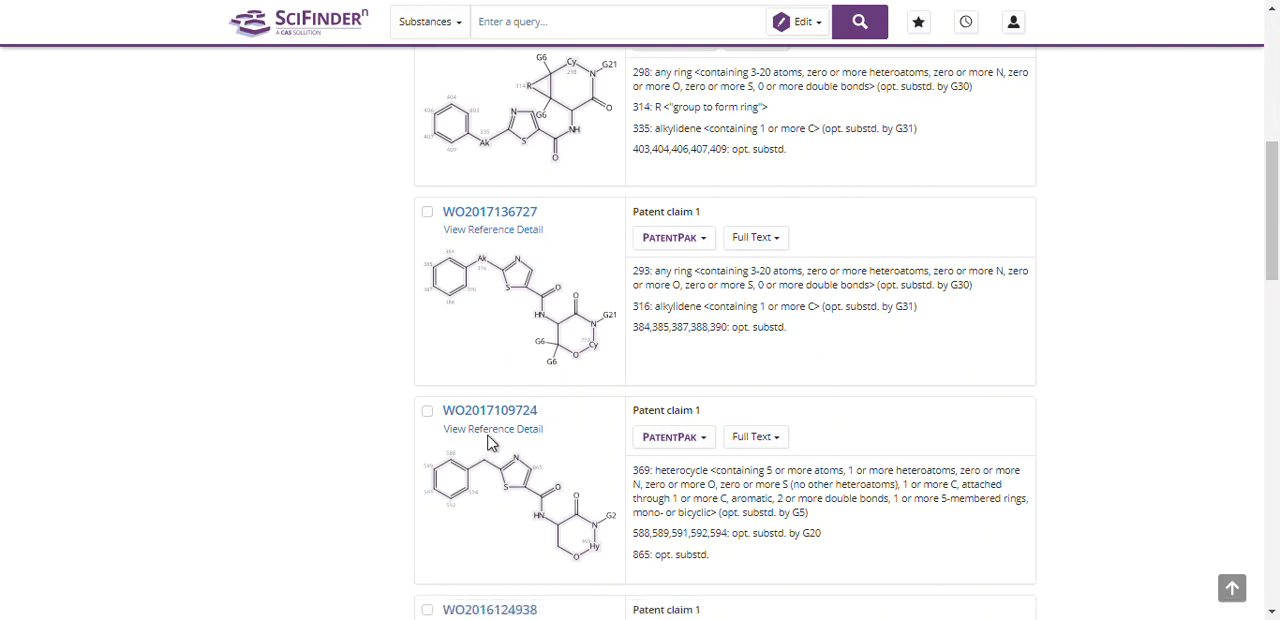
{"action": "right_click", "coordinate": [492, 428]}
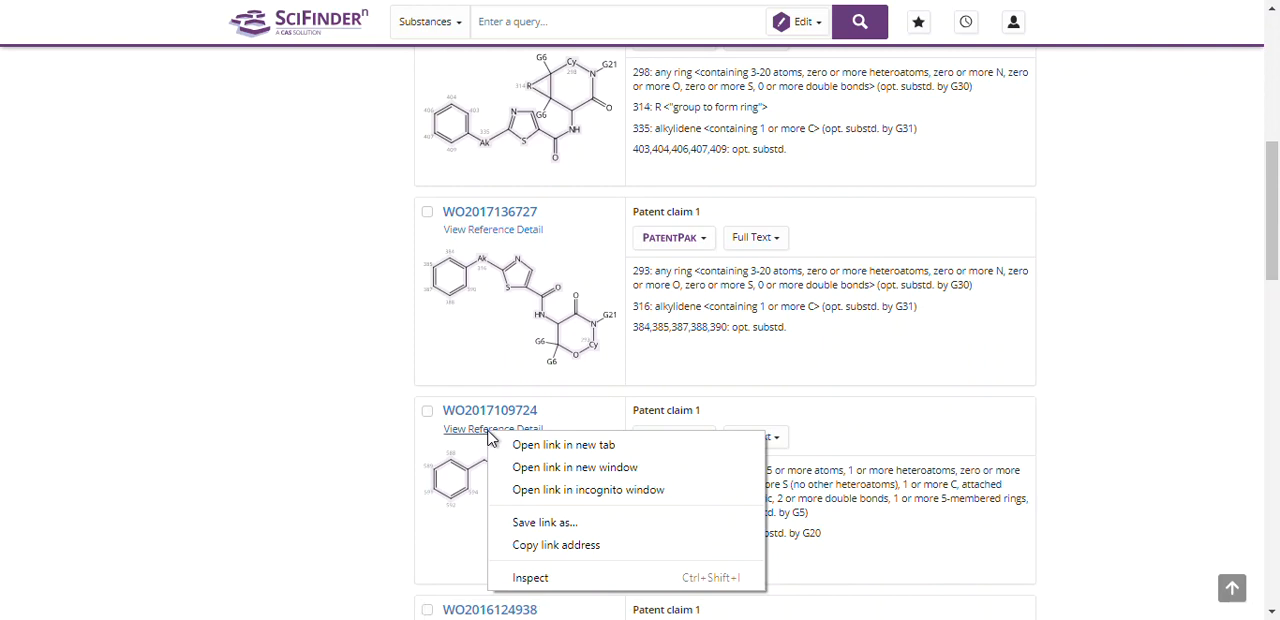
{"action": "left_click", "coordinate": [368, 90]}
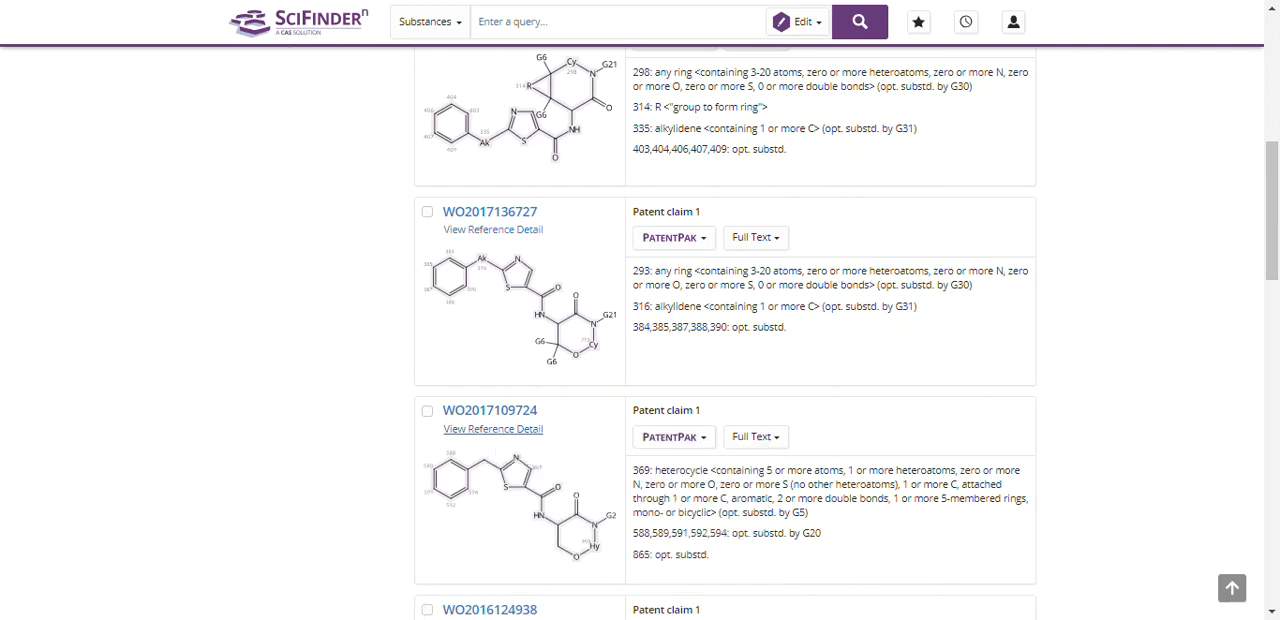
{"action": "left_click", "coordinate": [492, 428]}
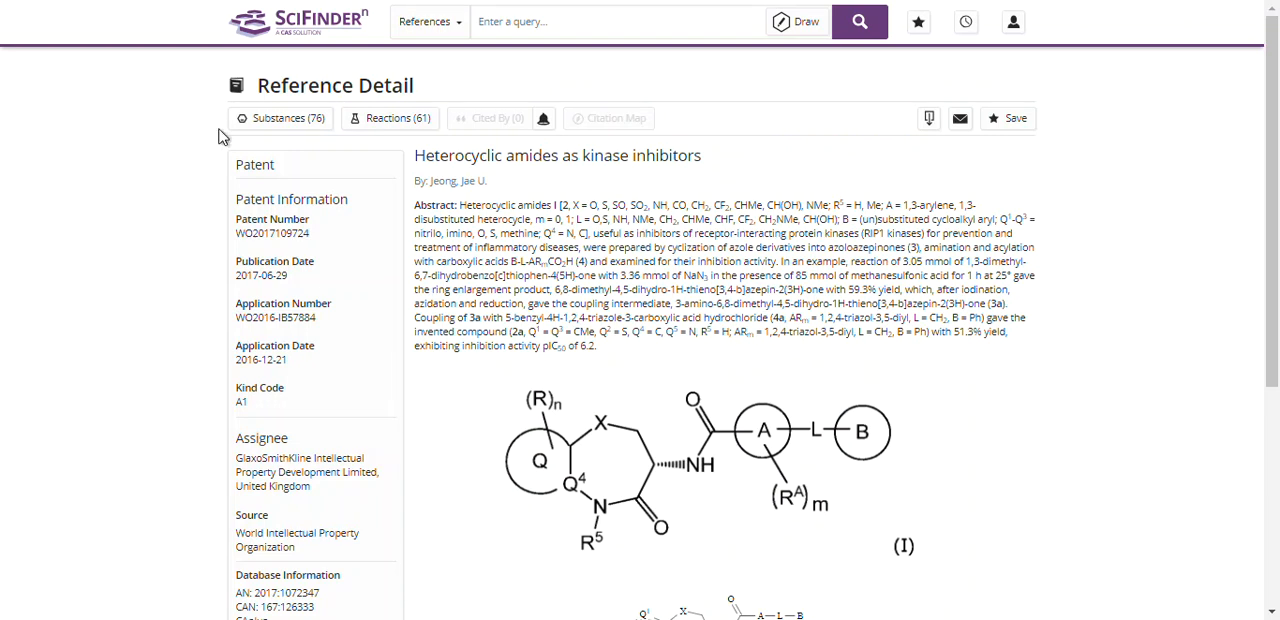
{"action": "mouse_move", "coordinate": [200, 218]}
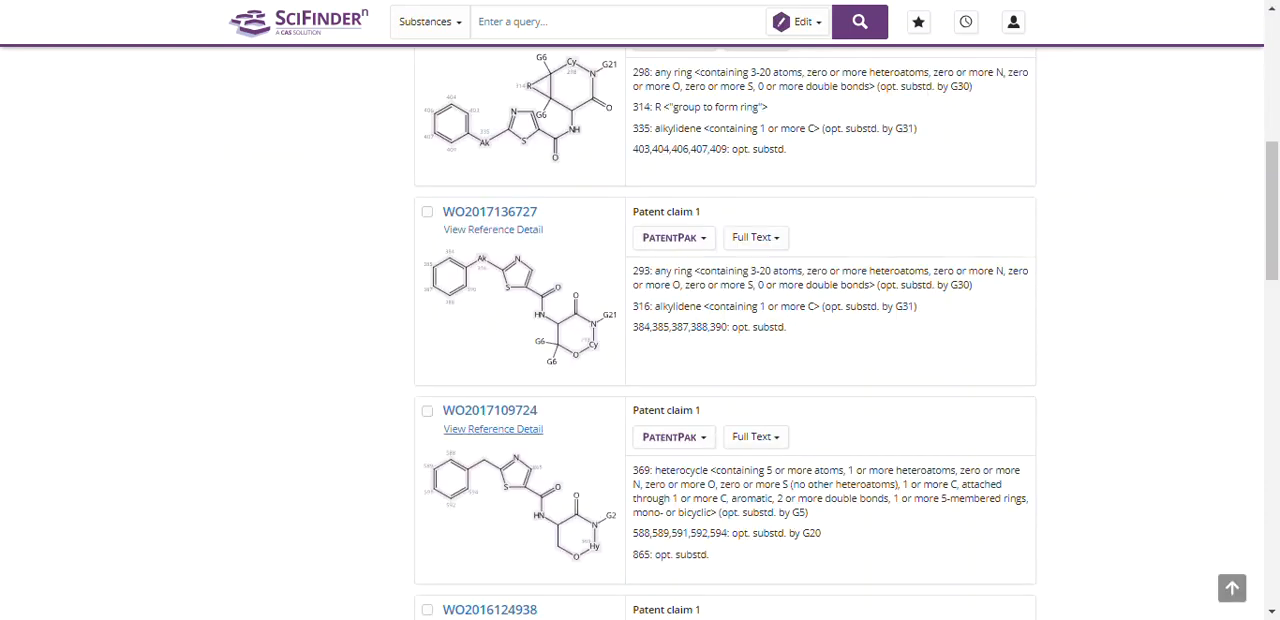
{"action": "mouse_move", "coordinate": [324, 436]}
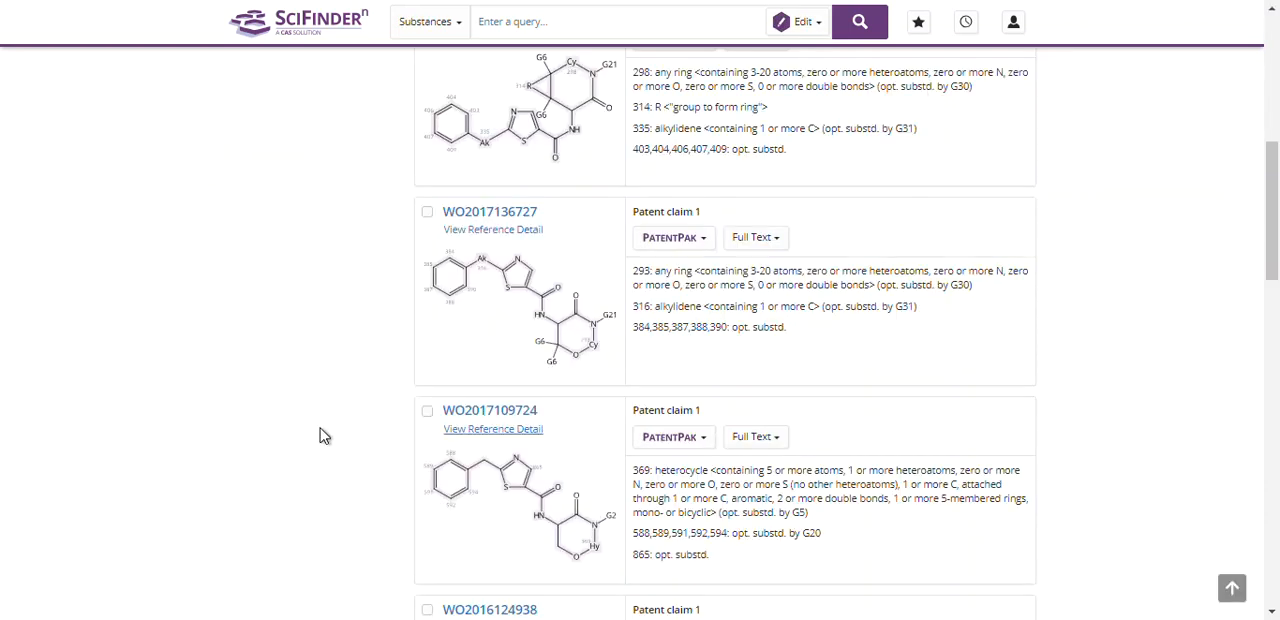
{"action": "mouse_move", "coordinate": [724, 530]}
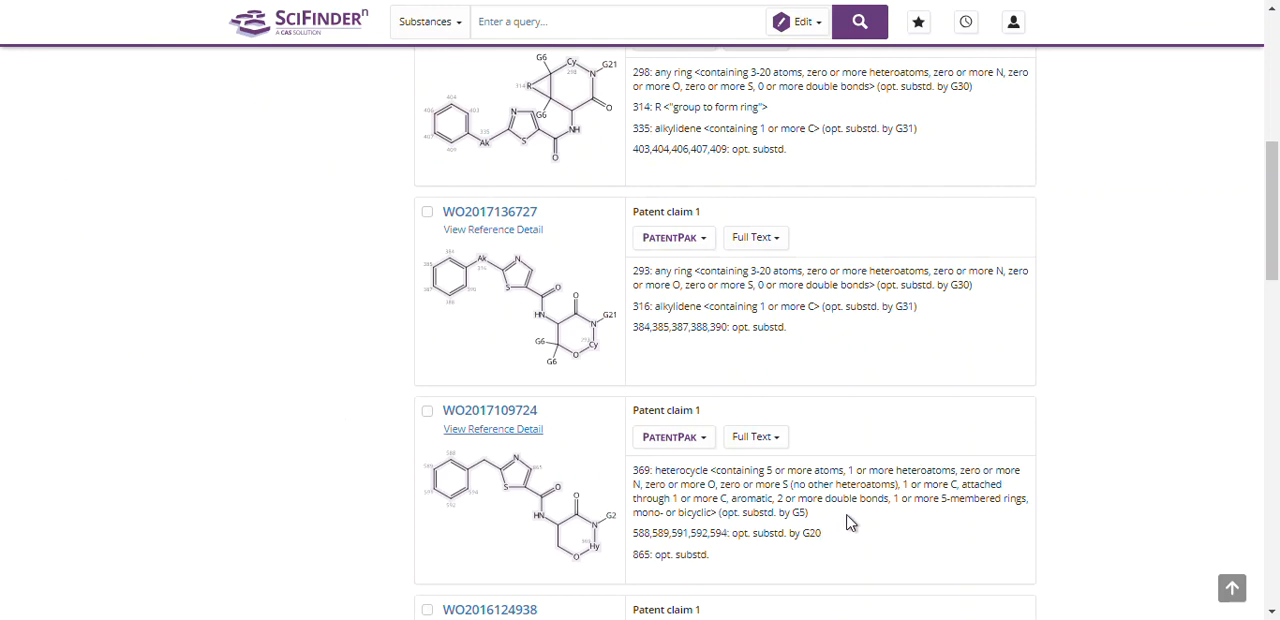
{"action": "mouse_move", "coordinate": [704, 464]}
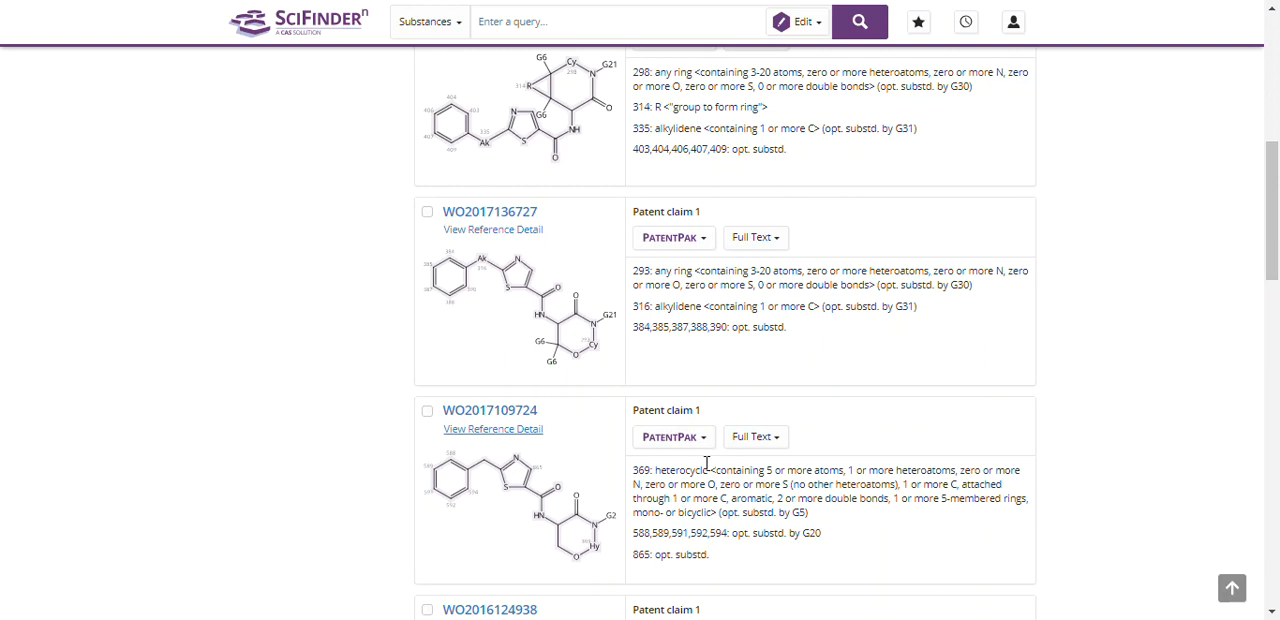
{"action": "mouse_move", "coordinate": [704, 466]}
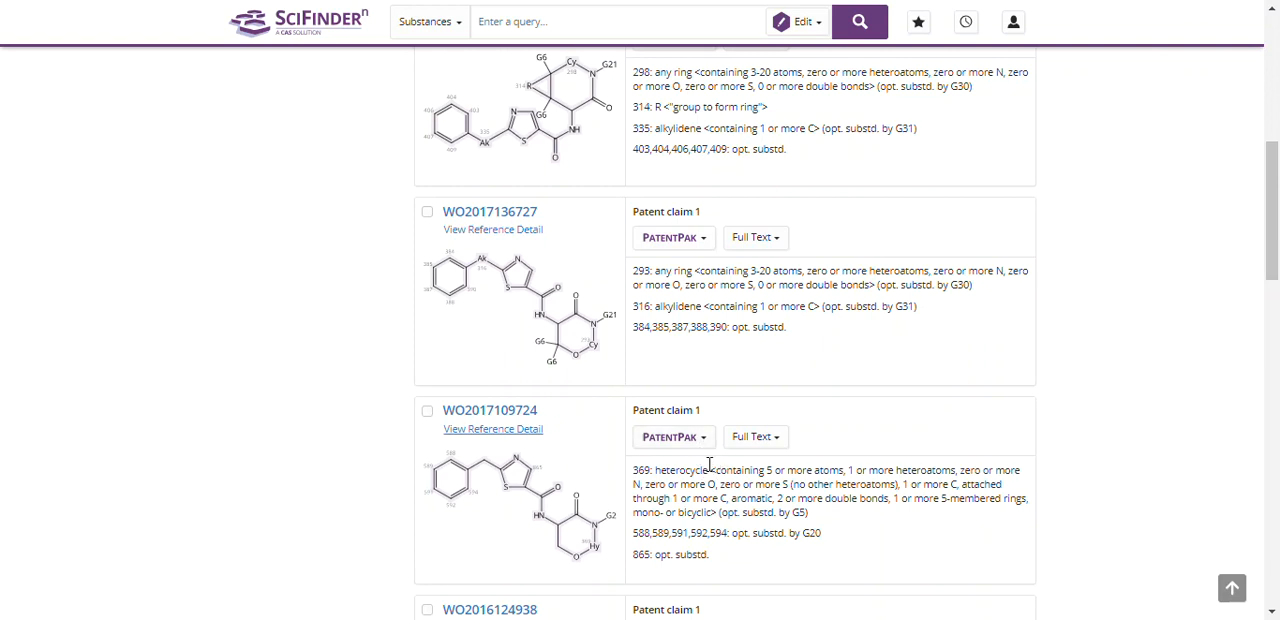
{"action": "mouse_move", "coordinate": [668, 436]}
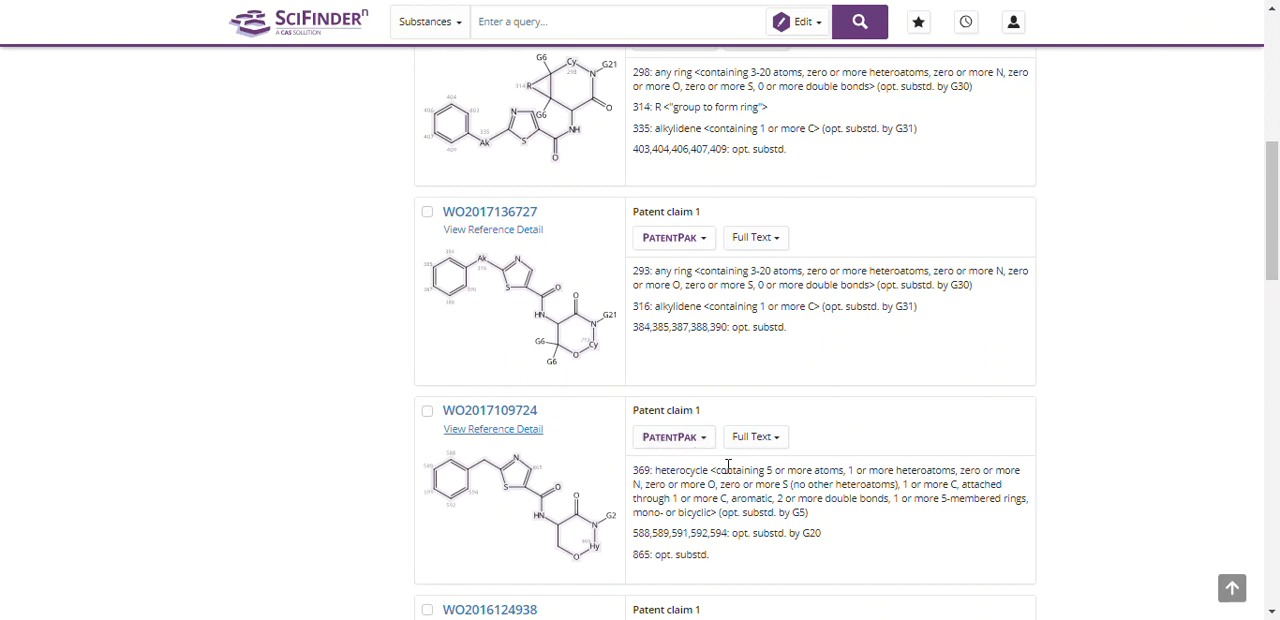
{"action": "left_click", "coordinate": [670, 436]}
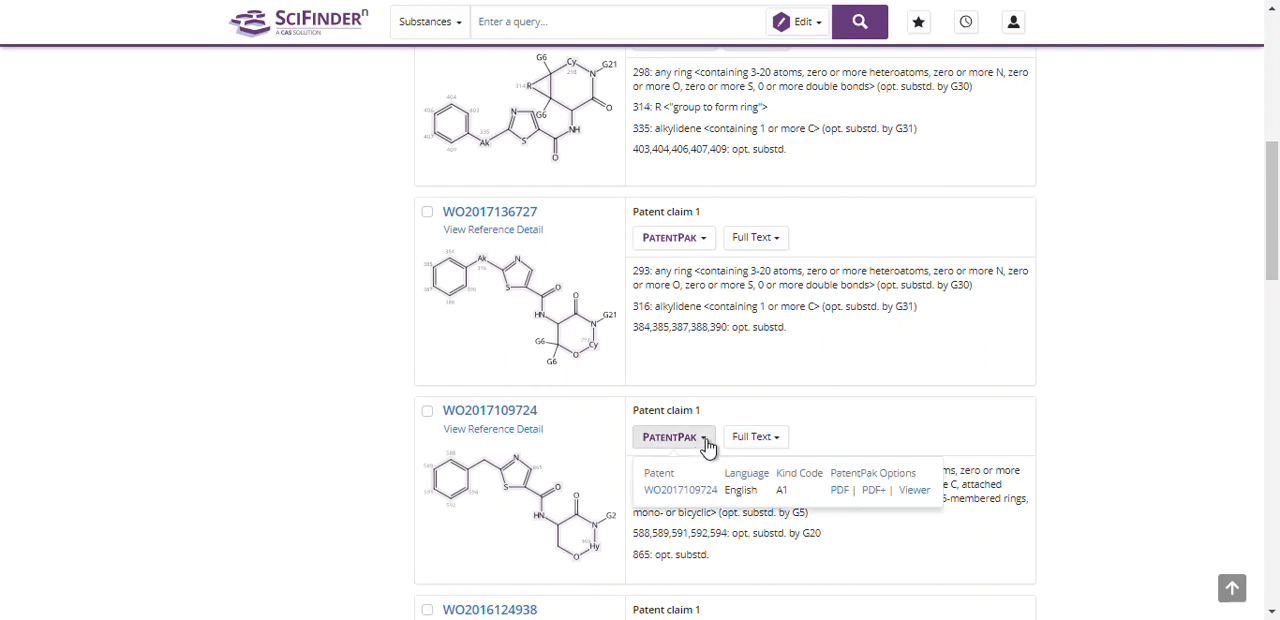
{"action": "mouse_move", "coordinate": [836, 506]}
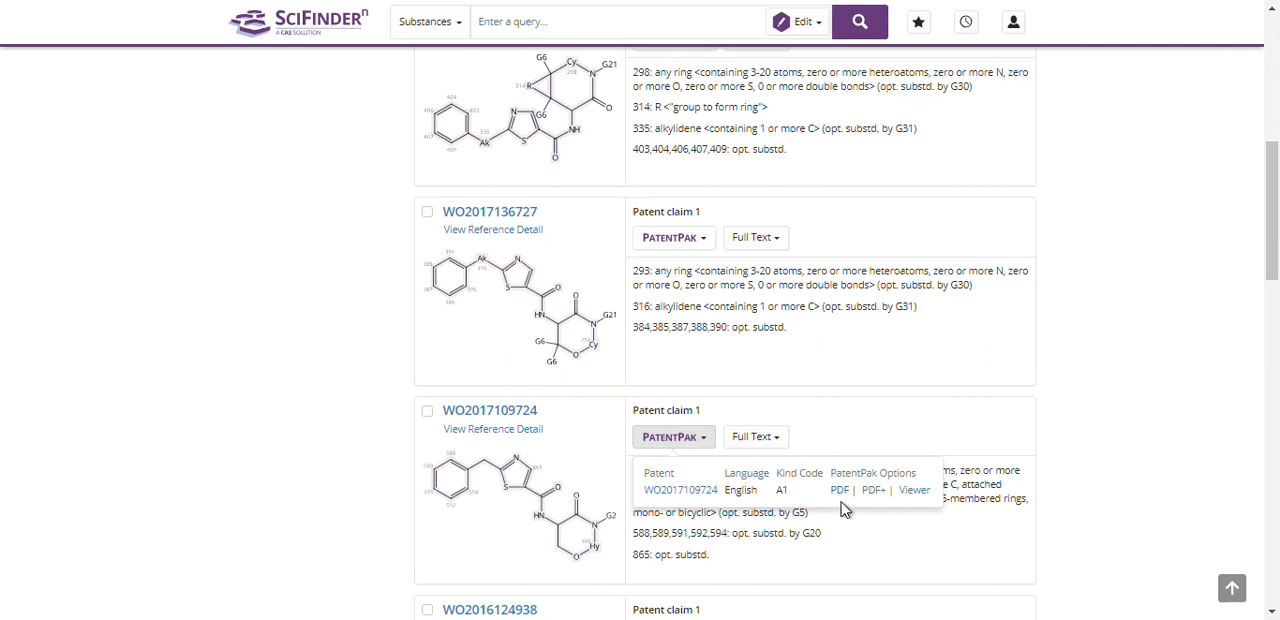
{"action": "left_click", "coordinate": [670, 436]}
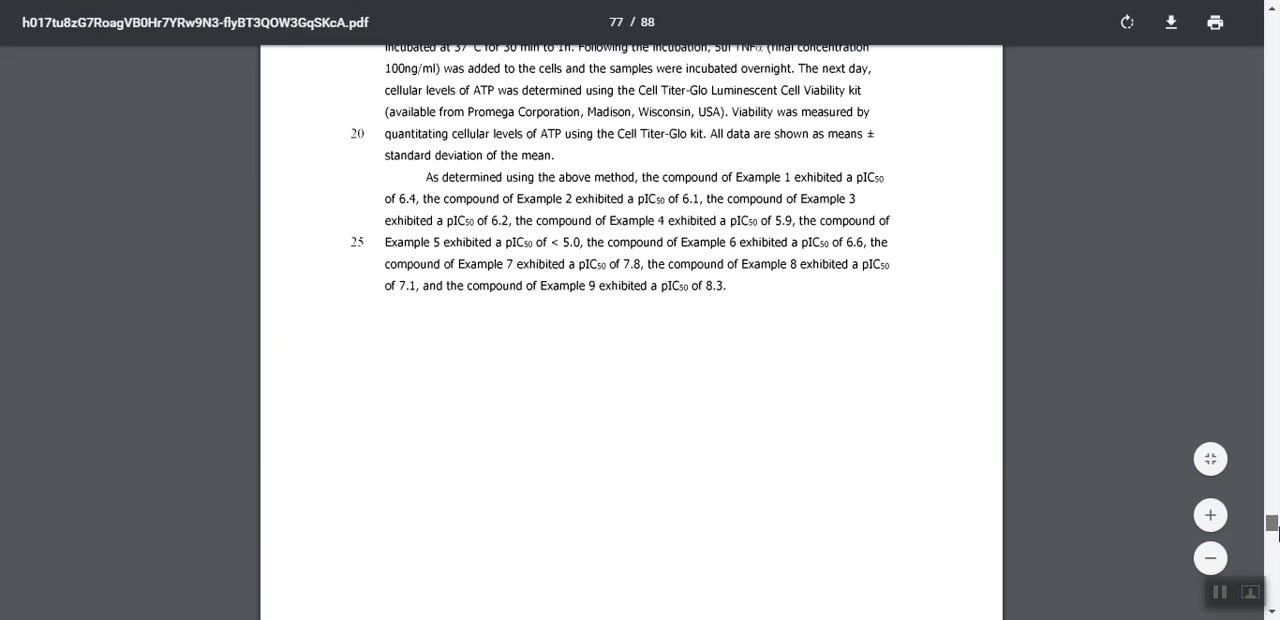
{"action": "scroll", "scroll_direction": "down", "scroll_amount": 3}
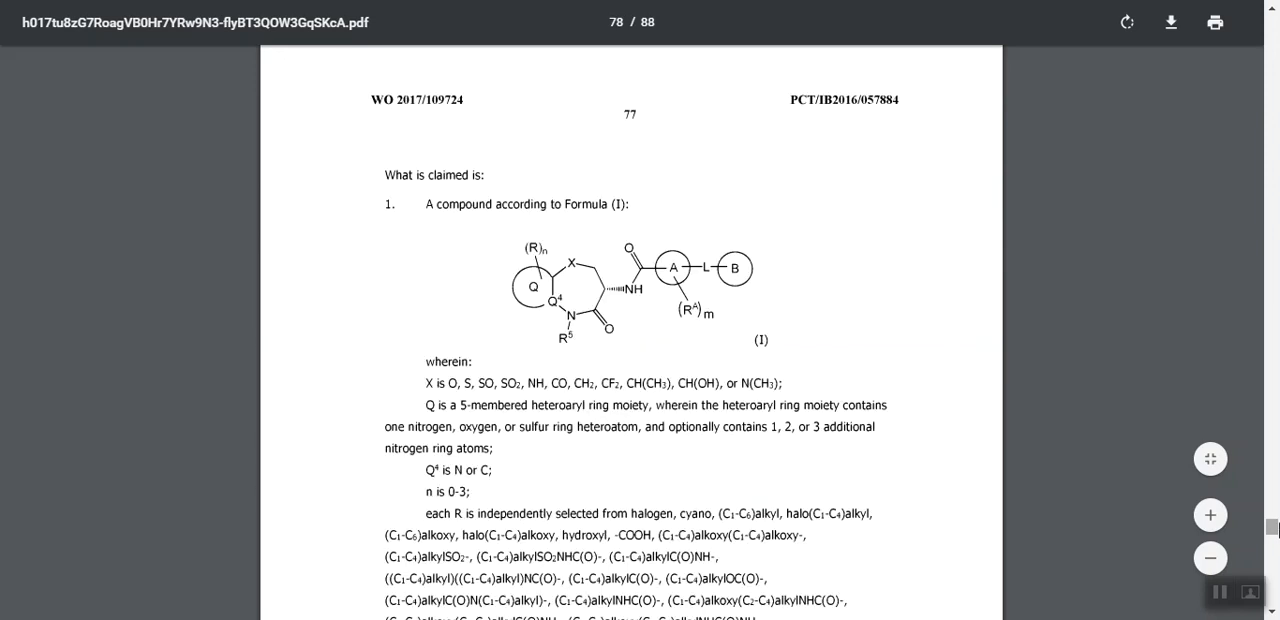
{"action": "mouse_move", "coordinate": [730, 236]}
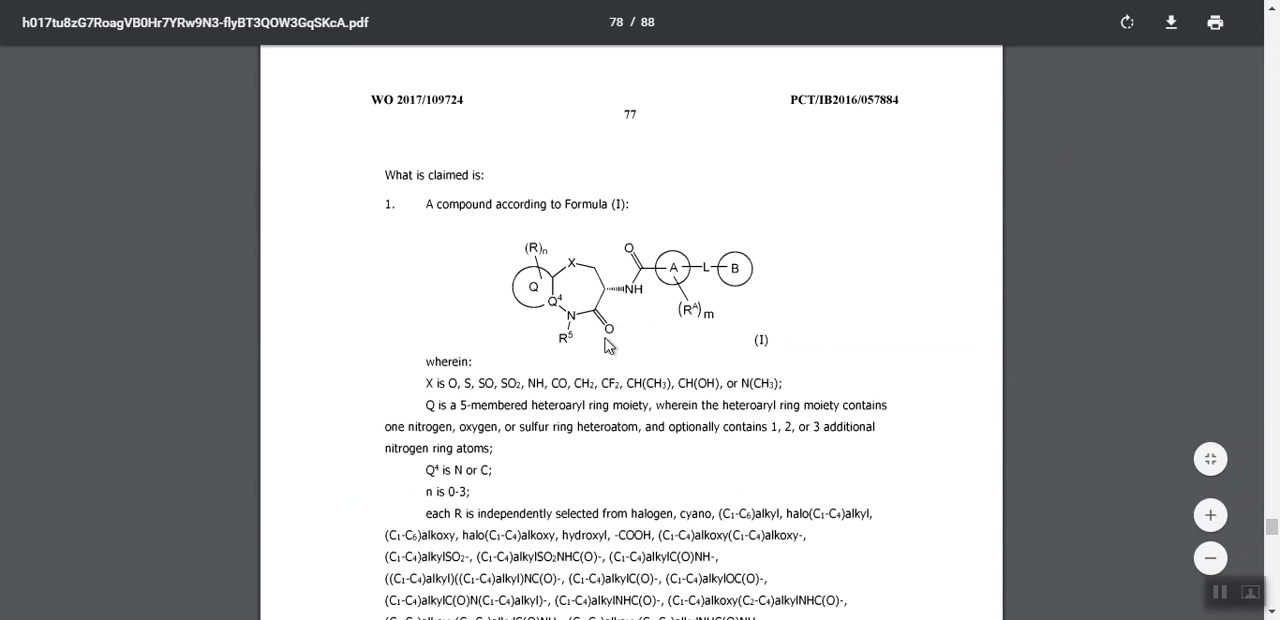
{"action": "scroll", "scroll_direction": "down", "scroll_amount": 3}
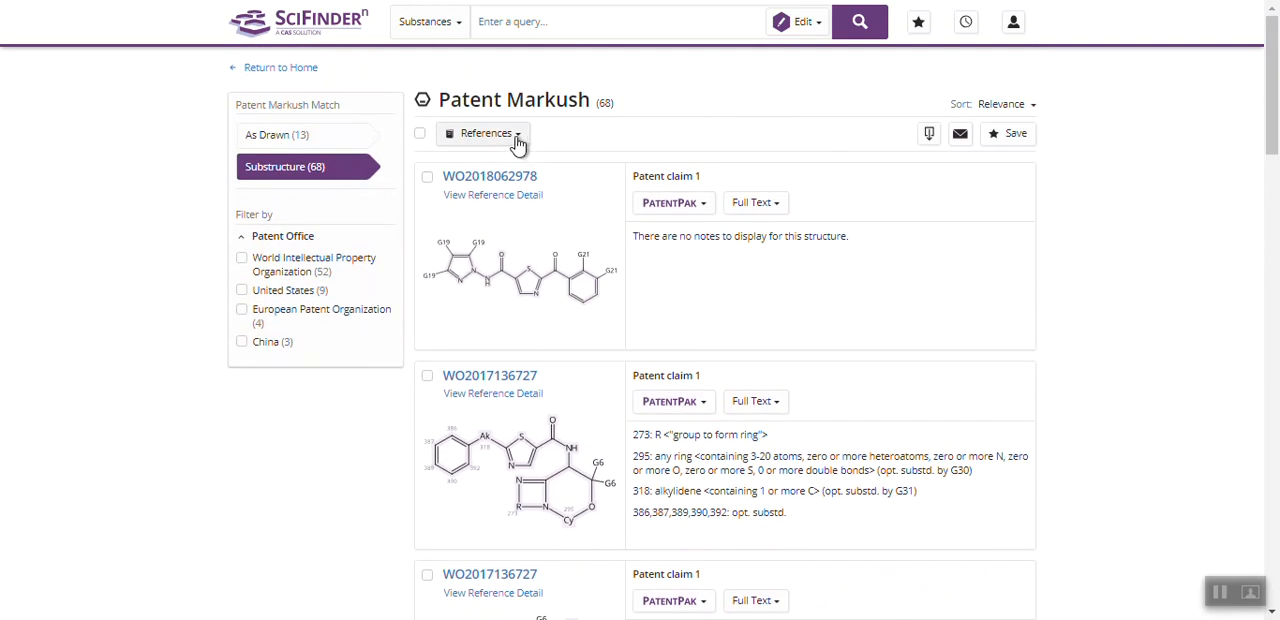
Retrieve the 53 references for all 68 Patent Markush results
{"action": "left_click", "coordinate": [486, 132]}
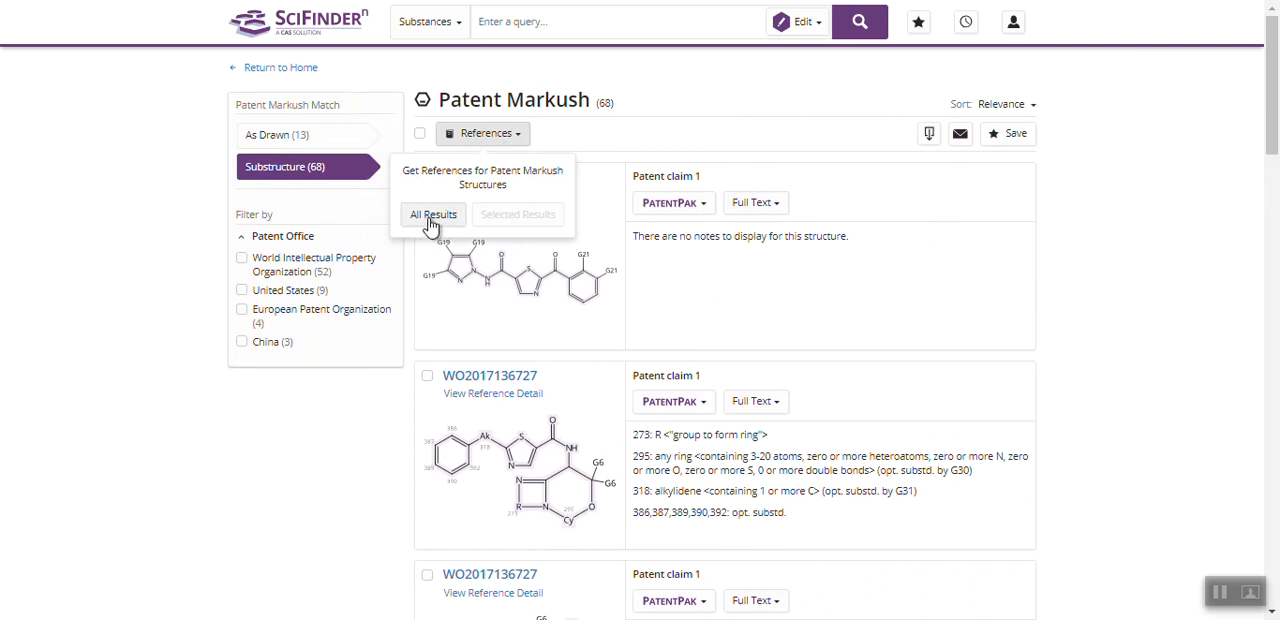
{"action": "left_click", "coordinate": [432, 214]}
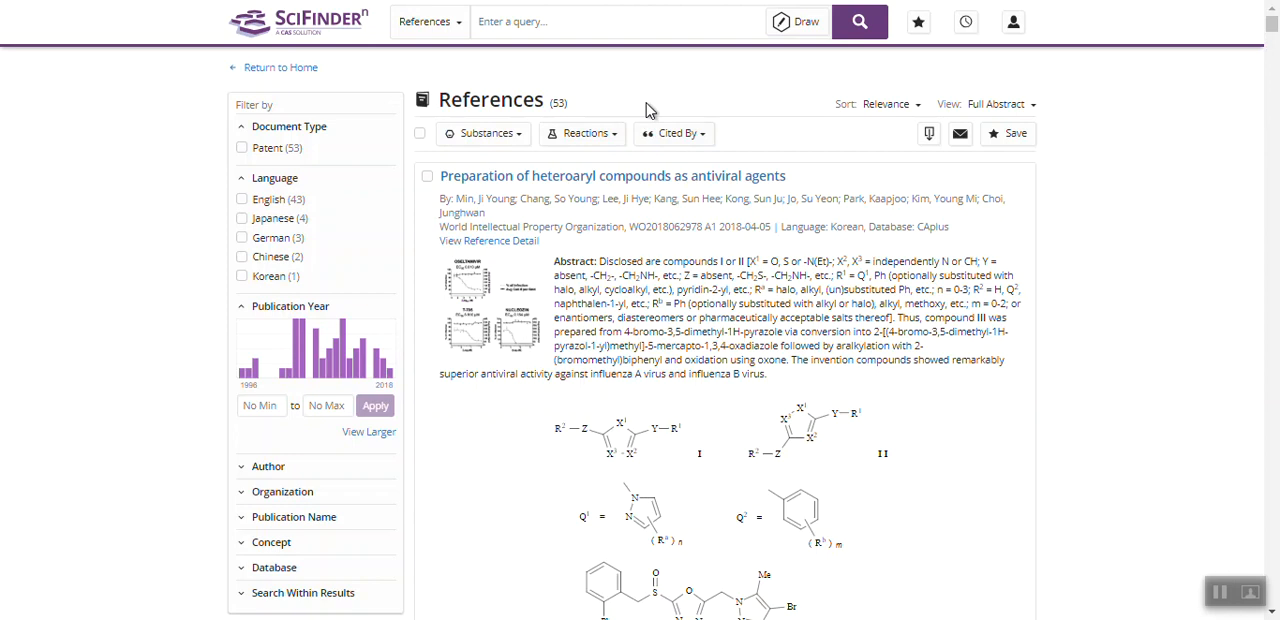
{"action": "mouse_move", "coordinate": [1116, 500]}
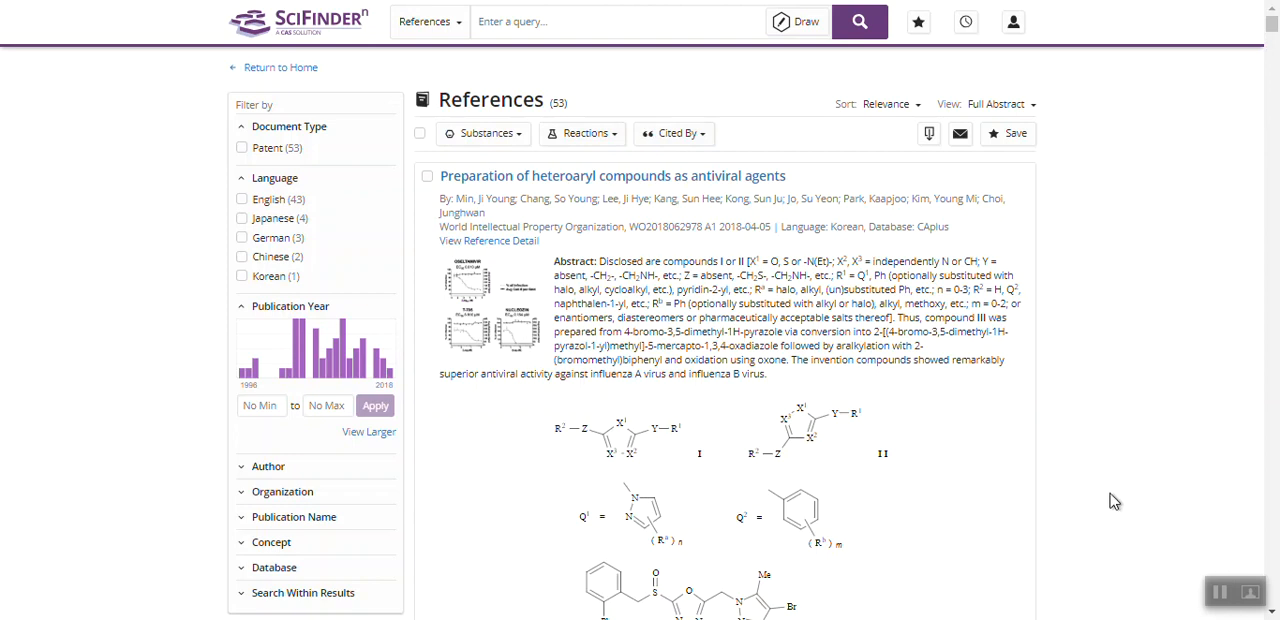